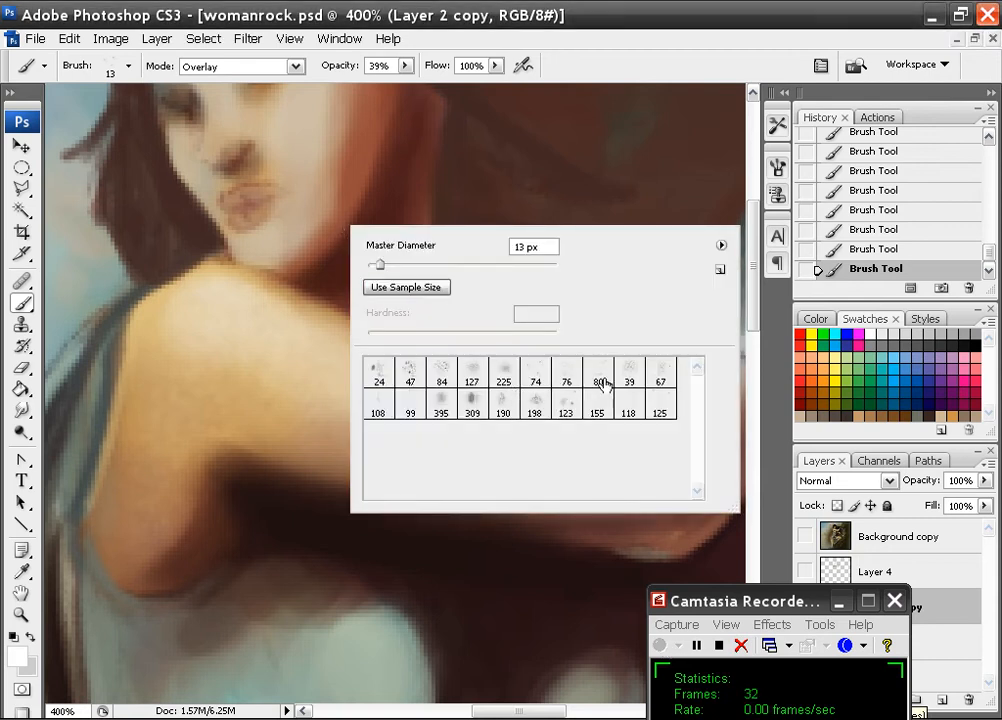
- Choose a large soft brush in Normal mode and widen it to 100 px
left_click(596, 382)
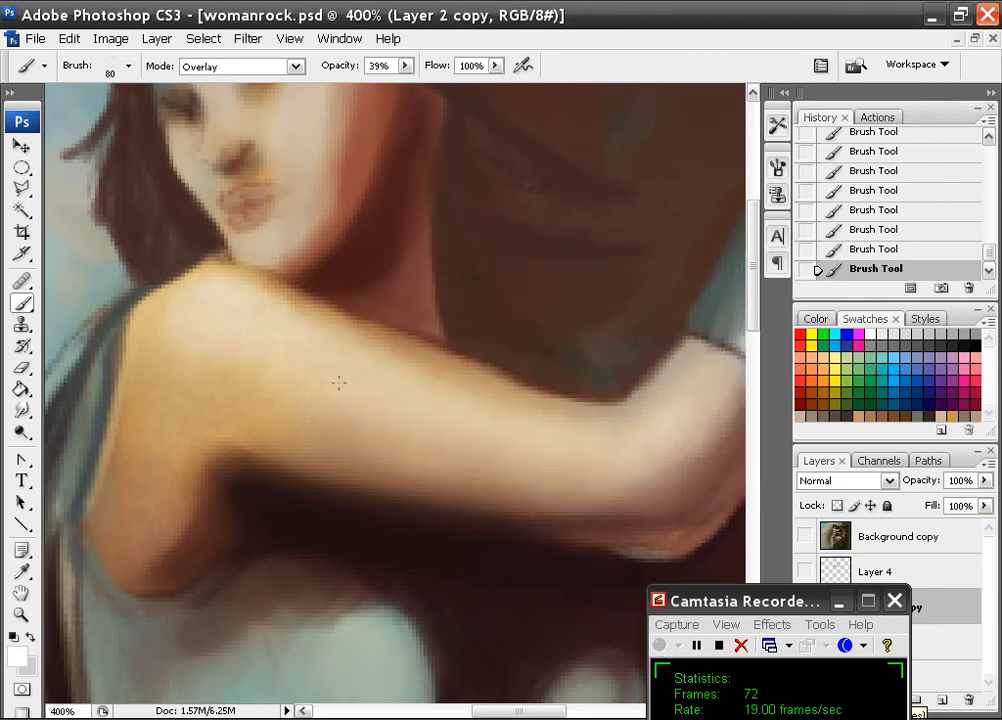
left_click(240, 66)
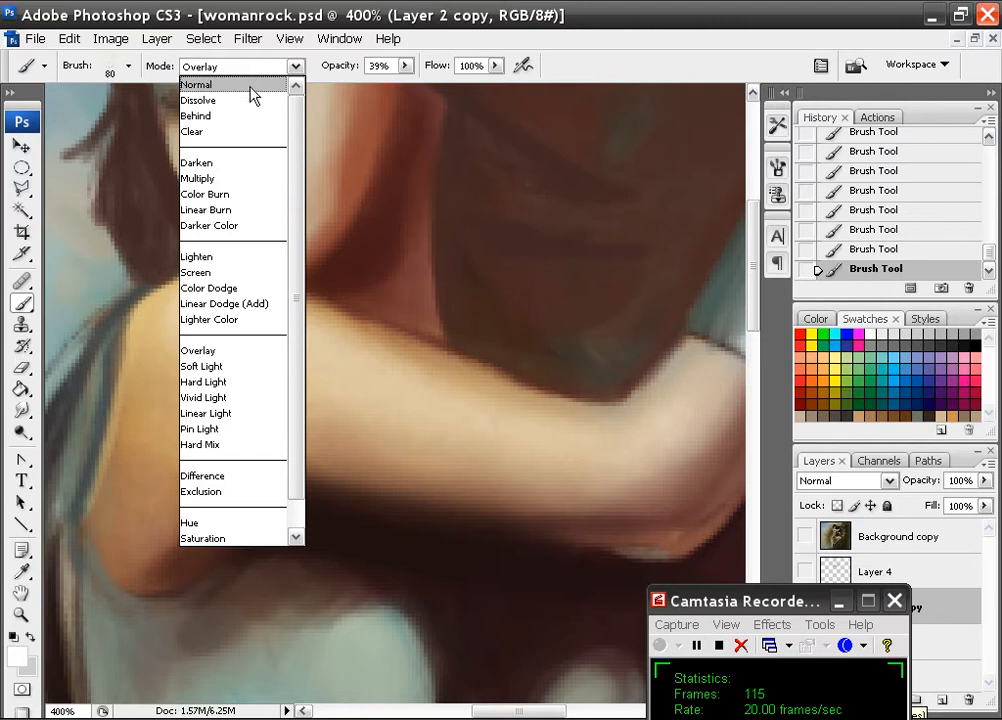
left_click(196, 84)
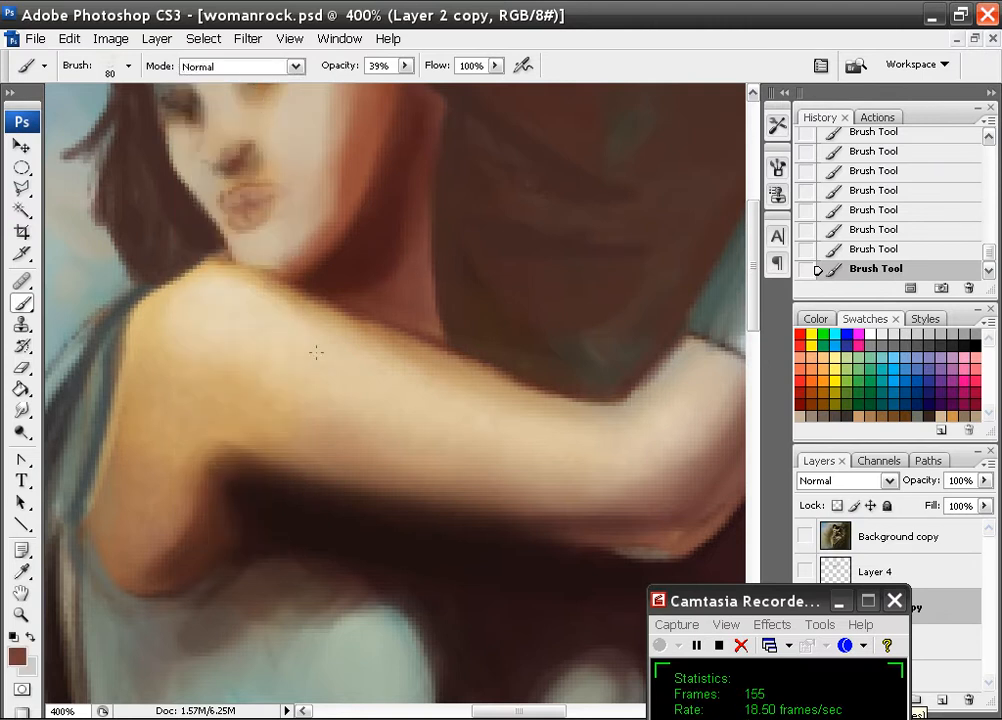
mouse_move(156, 414)
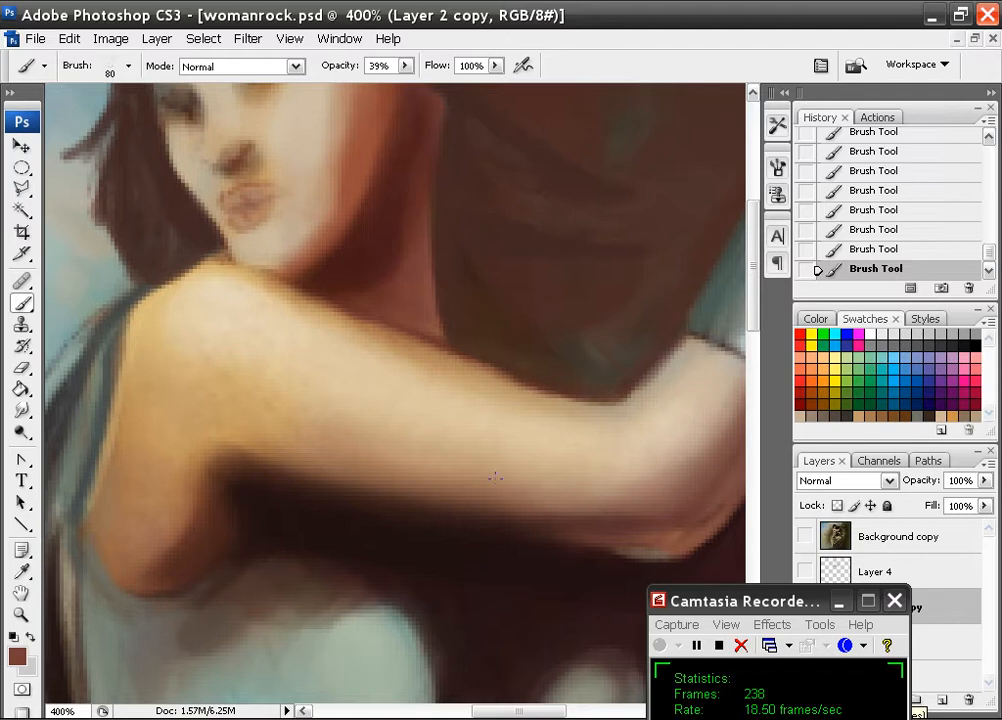
left_click(128, 66)
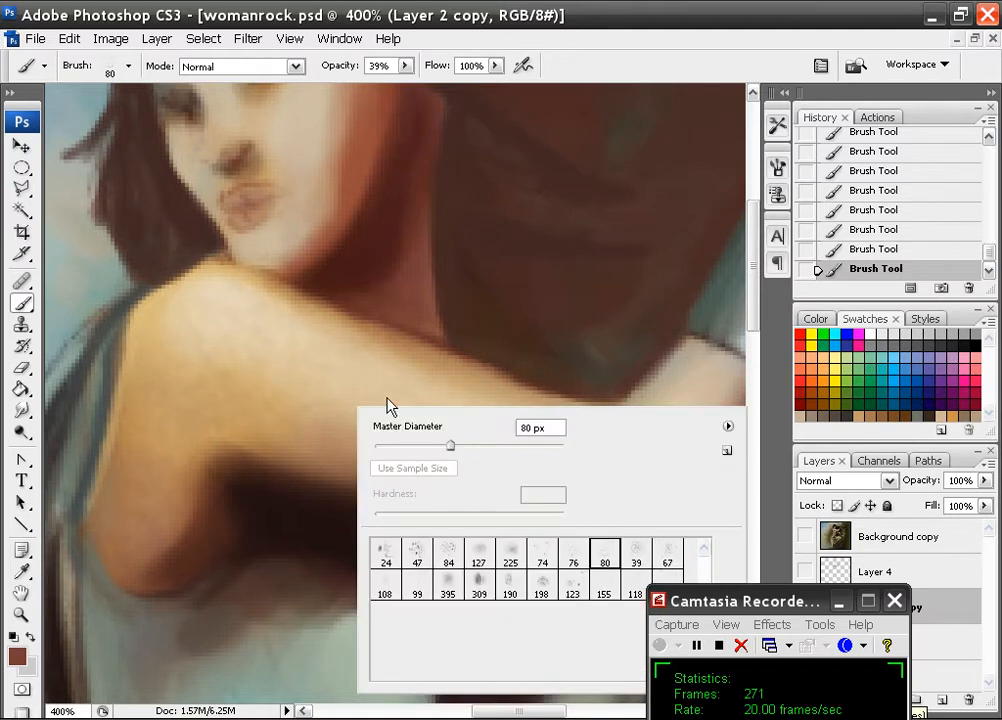
left_click_drag(448, 444, 410, 444)
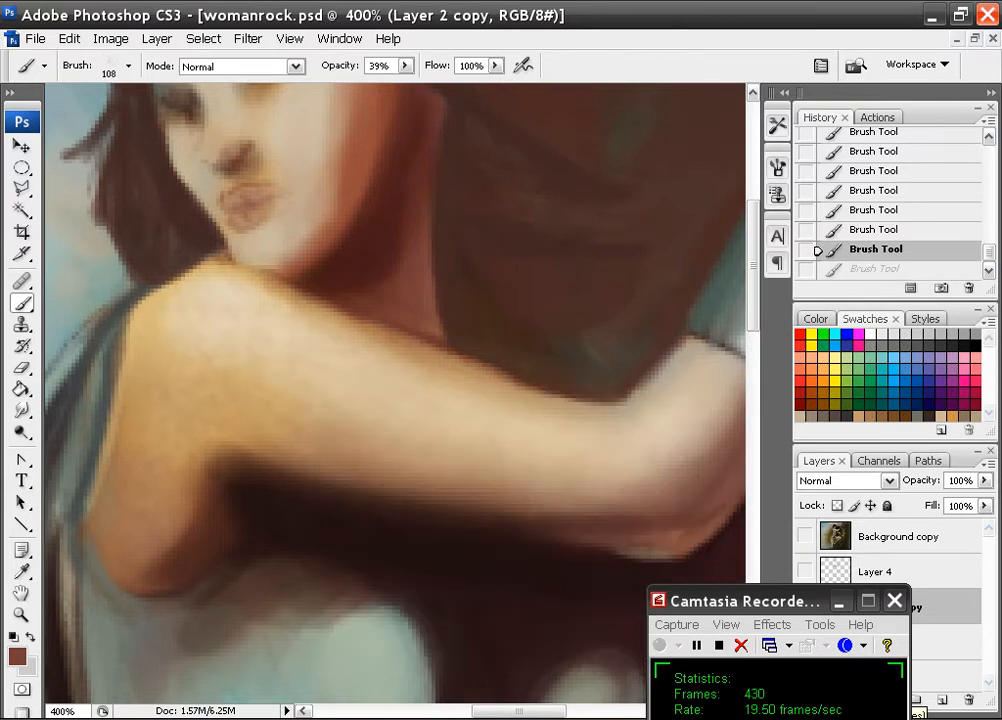
- Paint shading onto the shoulder, then step back one history state
left_click(126, 66)
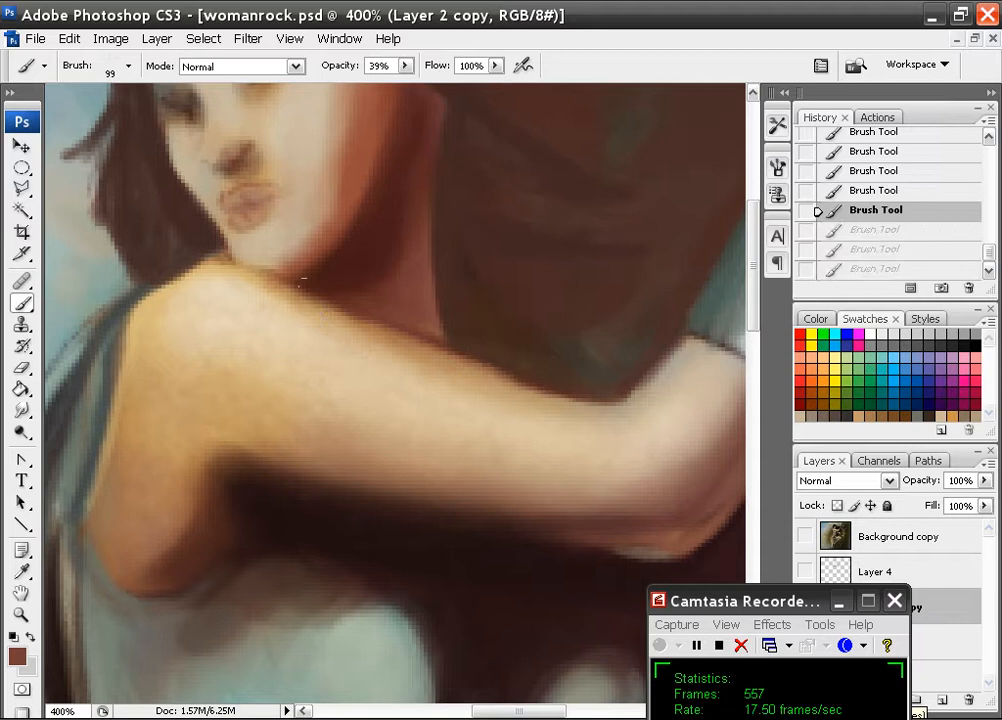
left_click(128, 66)
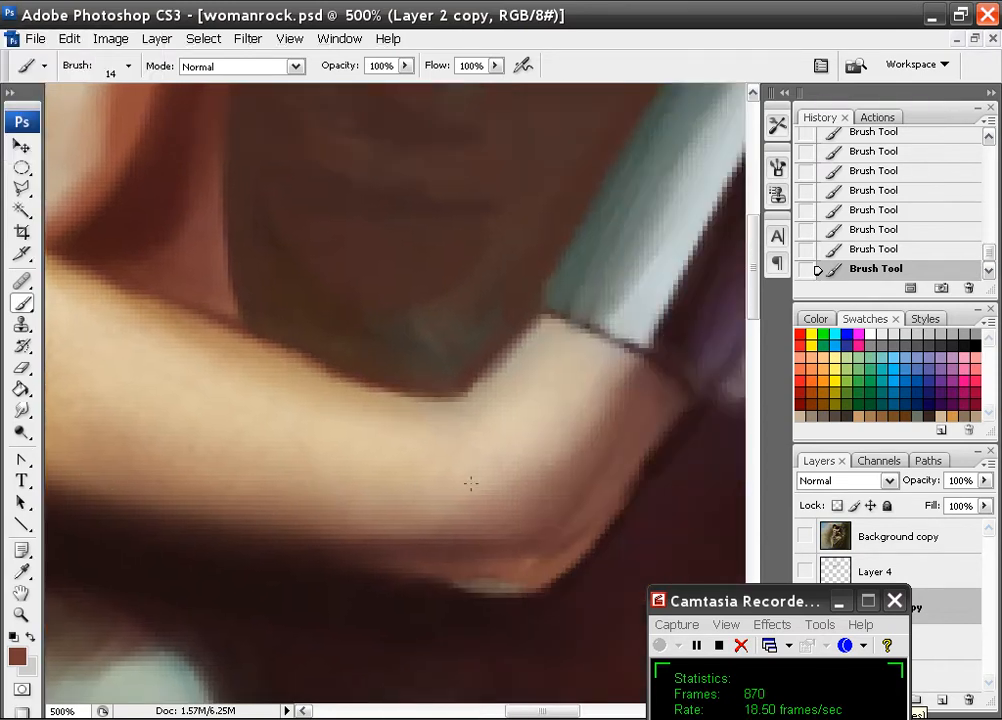
- Bring the shoulder into view and set painting to Lighten, then Overlay blending
left_click_drag(470, 486, 396, 464)
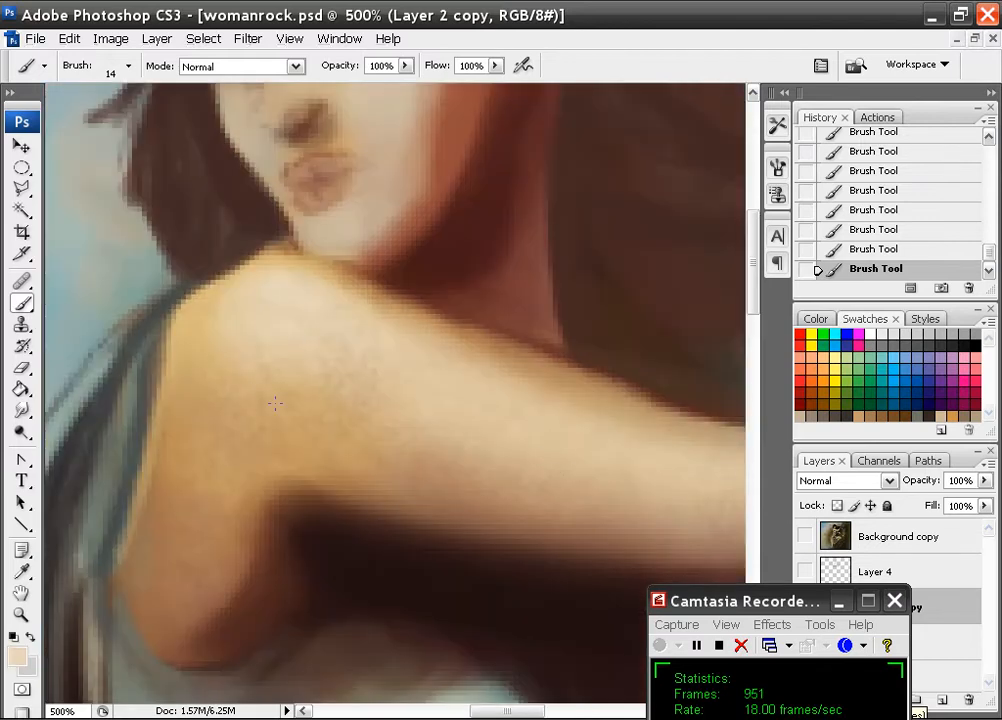
left_click(240, 66)
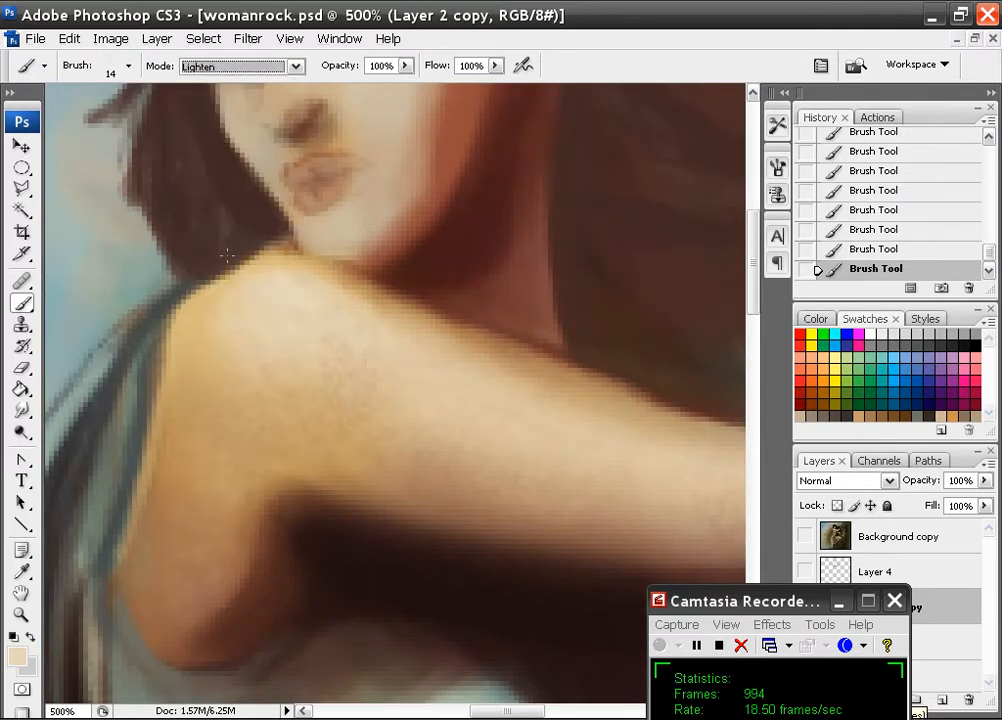
left_click(240, 66)
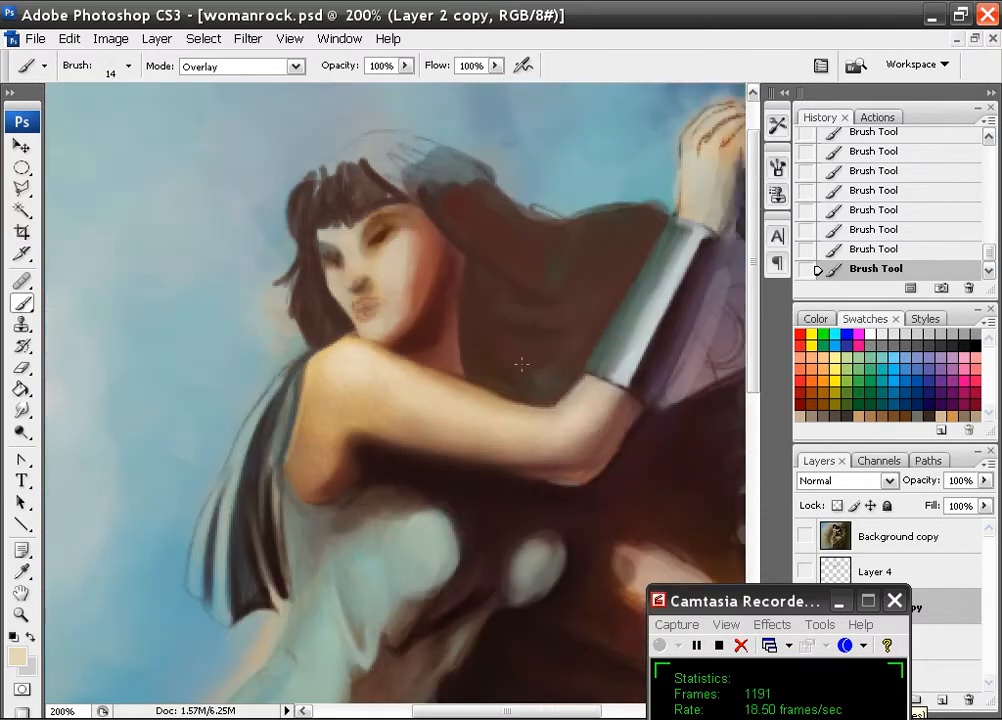
- Zoom out to check the whole figure, then zoom back in to 400%
left_click(288, 38)
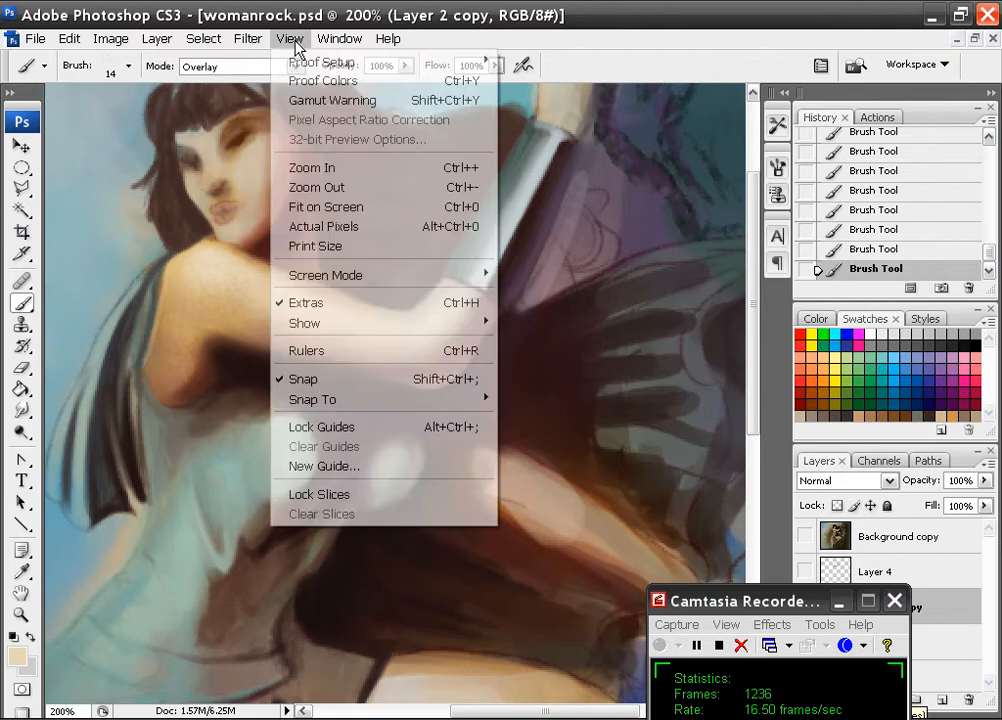
left_click(324, 206)
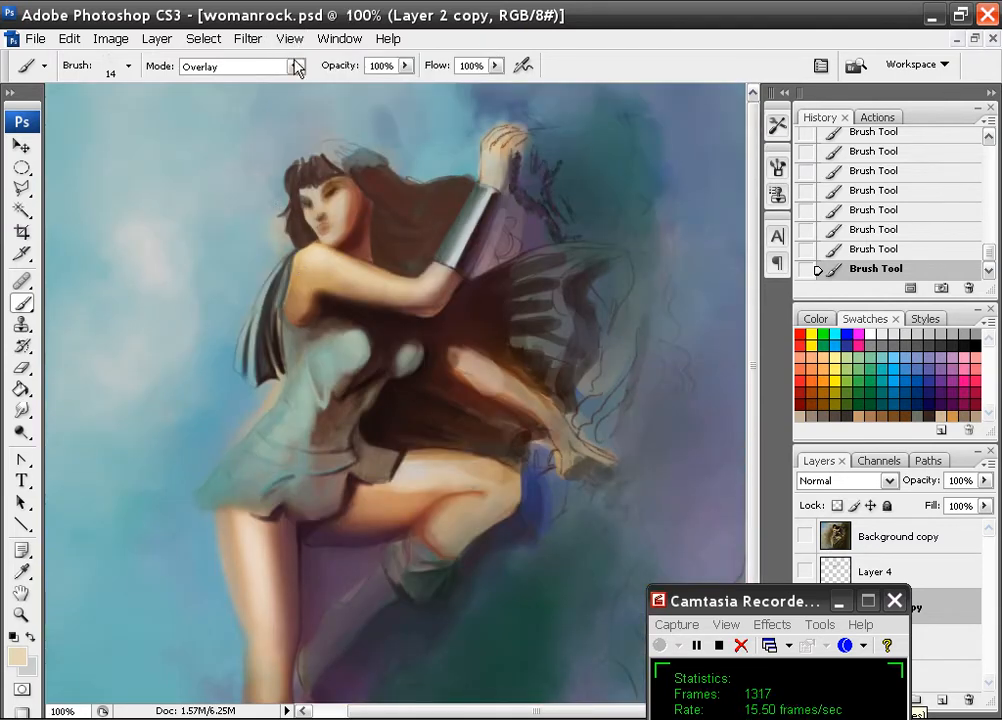
left_click(288, 38)
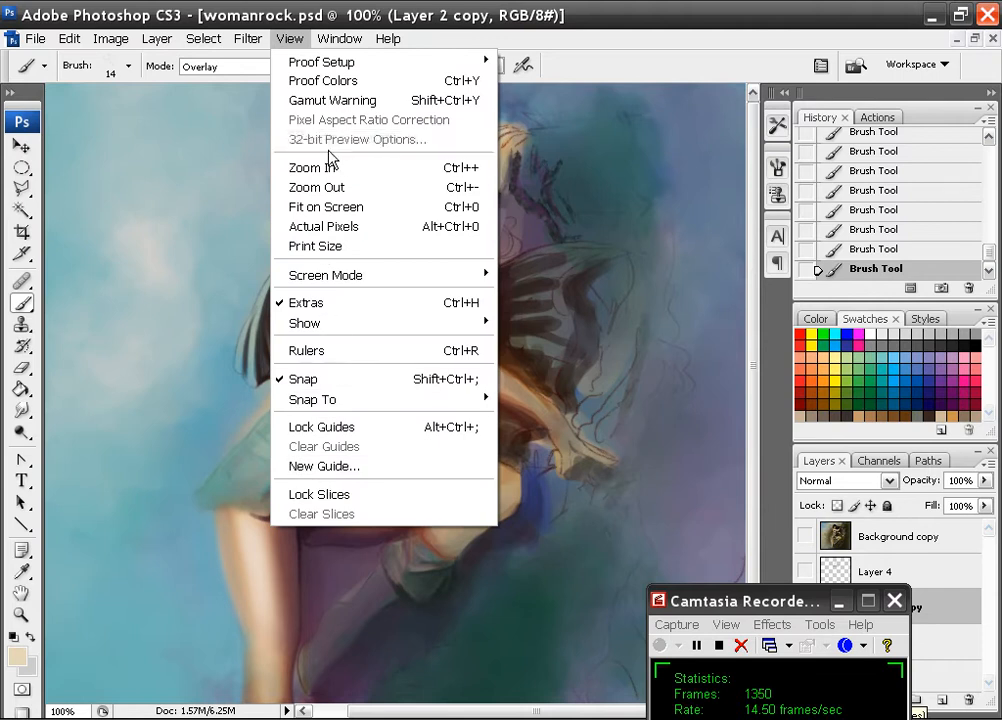
mouse_move(332, 272)
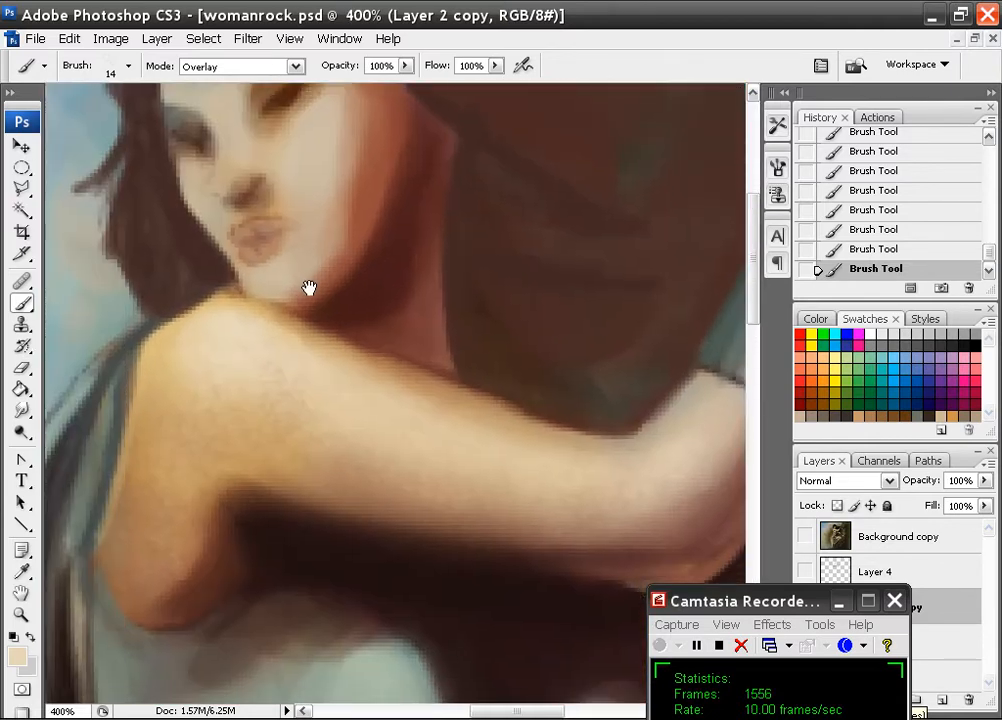
- Enlarge the brush diameter for the texture pass
left_click(128, 66)
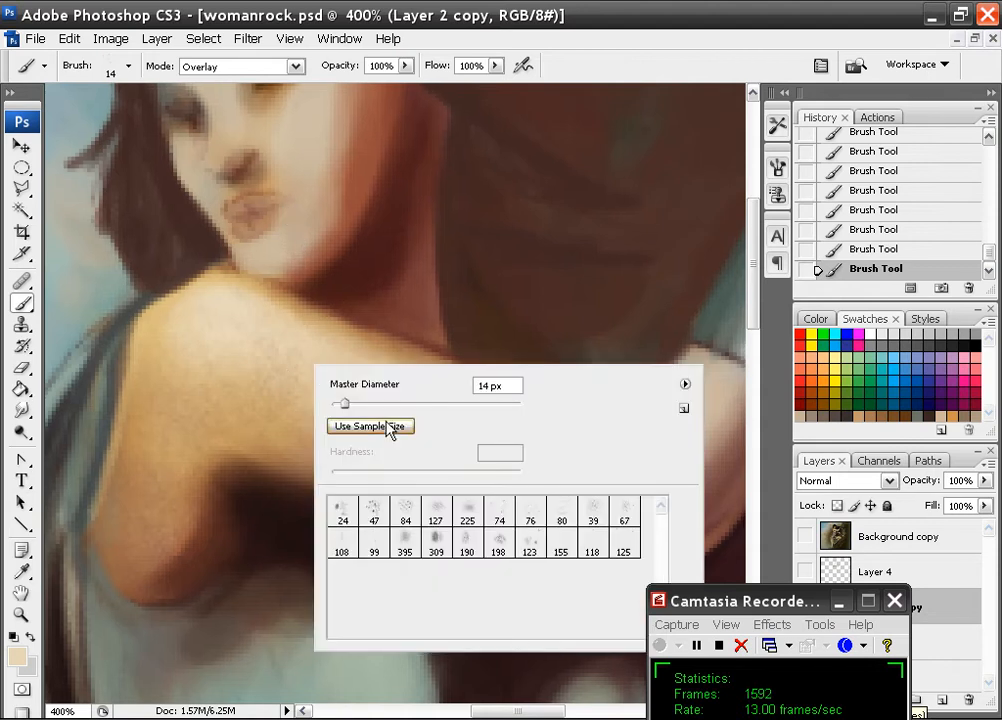
left_click_drag(348, 404, 424, 404)
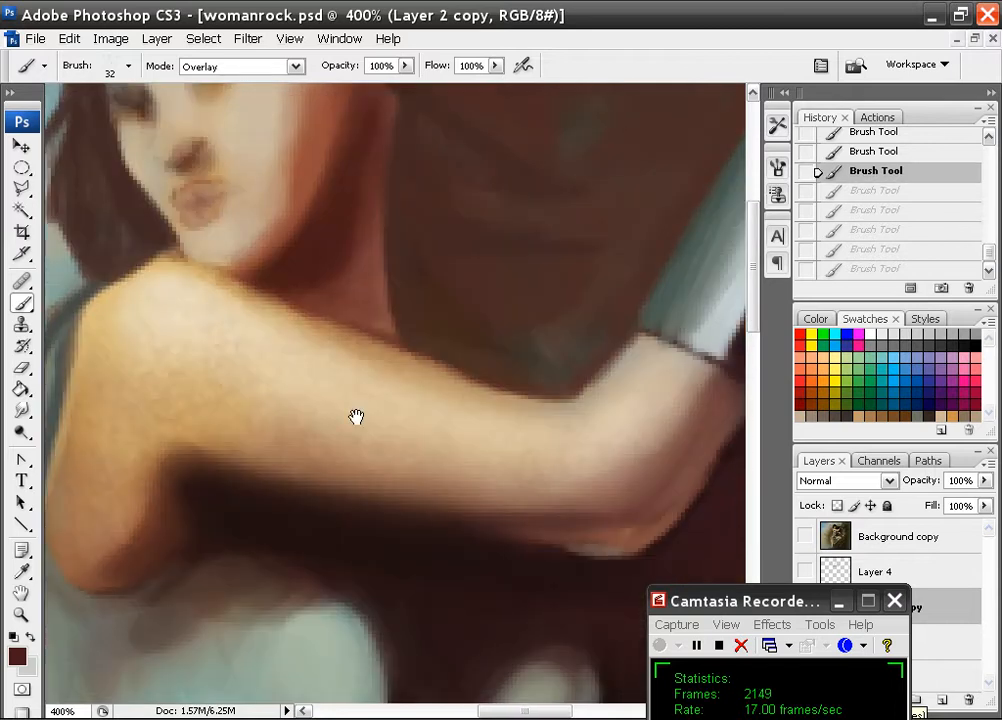
left_click(128, 66)
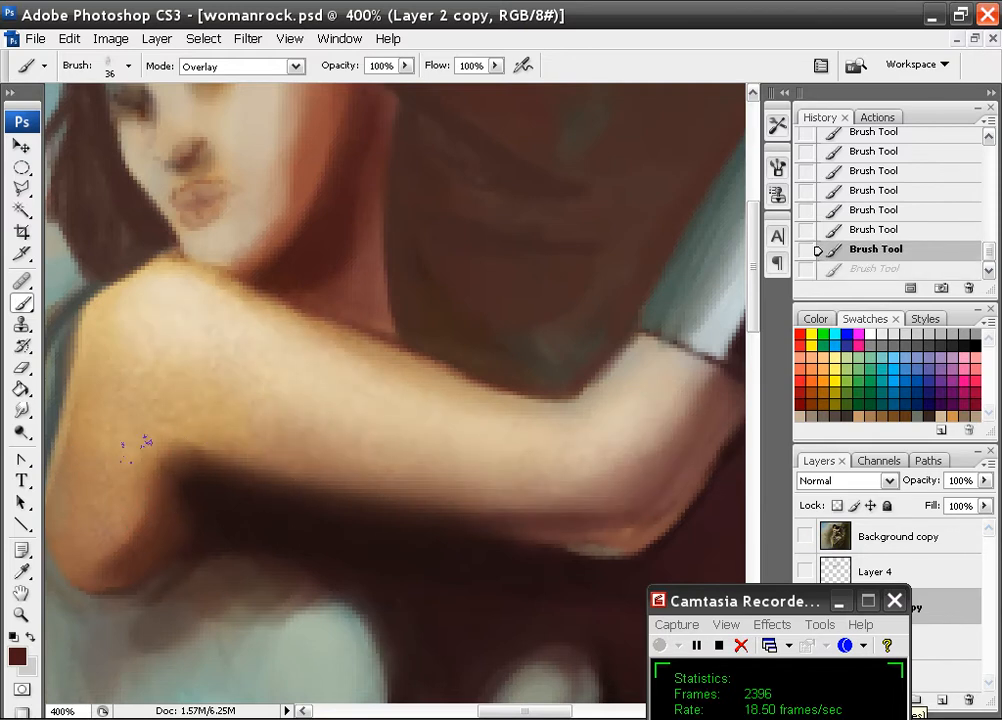
- Choose the textured 123 preset and dab speckled overlay strokes along the upper arm
left_click(96, 66)
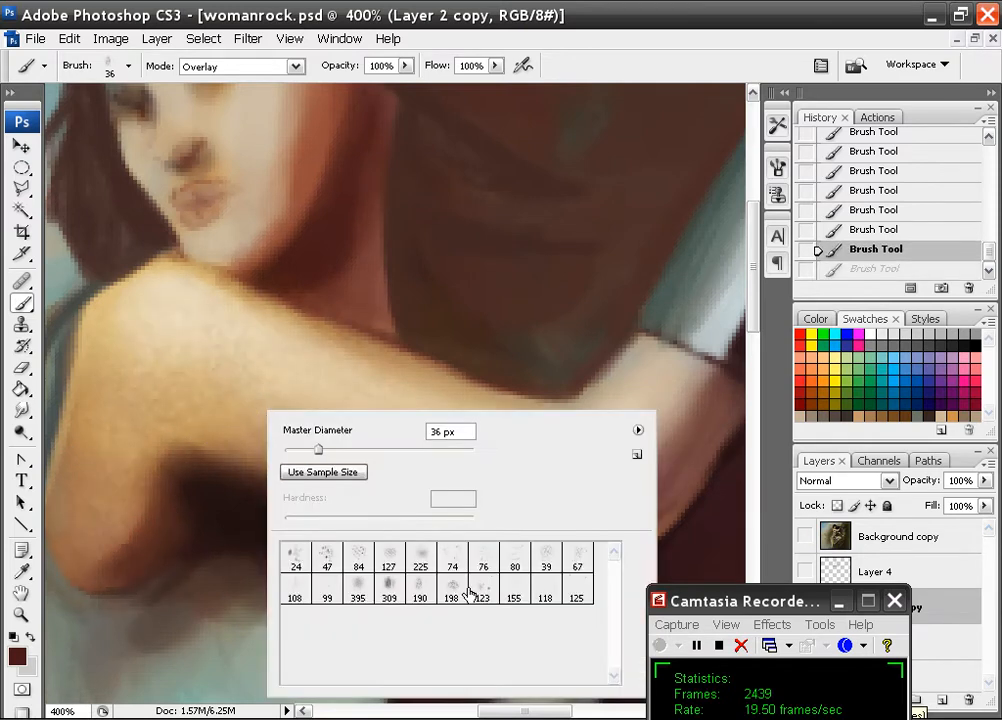
left_click(482, 600)
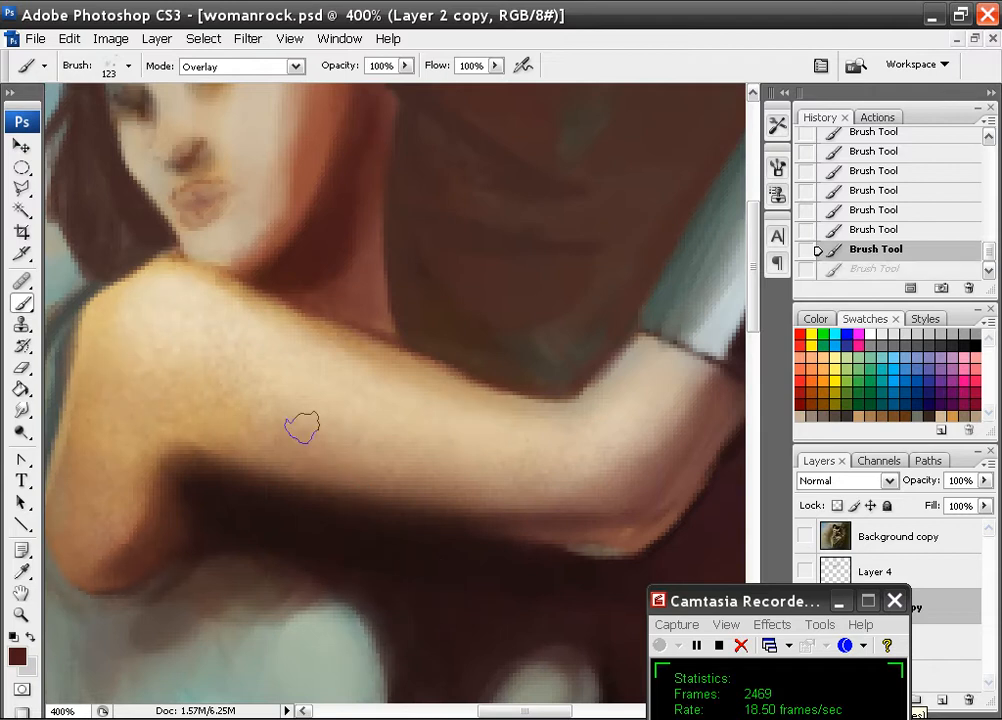
left_click(128, 66)
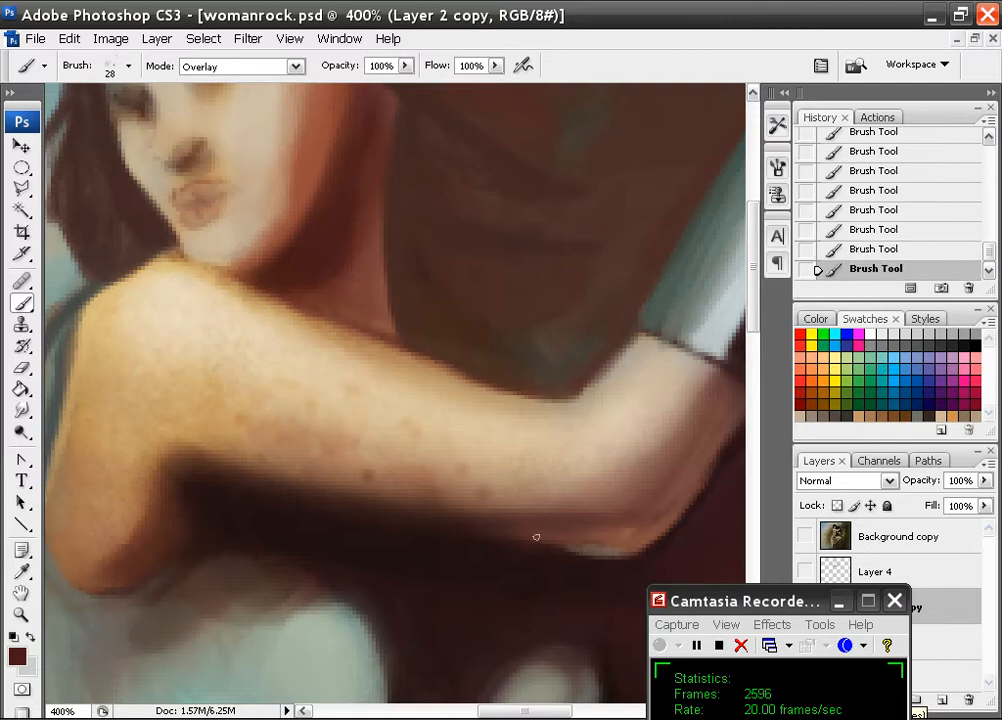
left_click(240, 66)
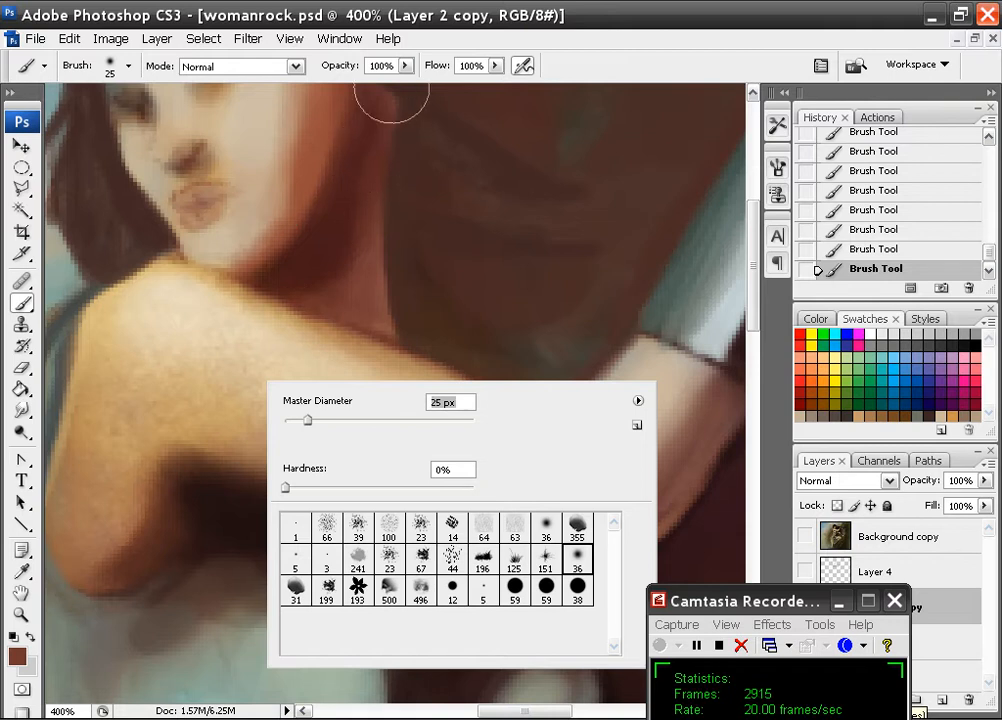
- Smooth the arm with a soft round brush at 44% opacity, then set diameter to 3 px
left_click(380, 66)
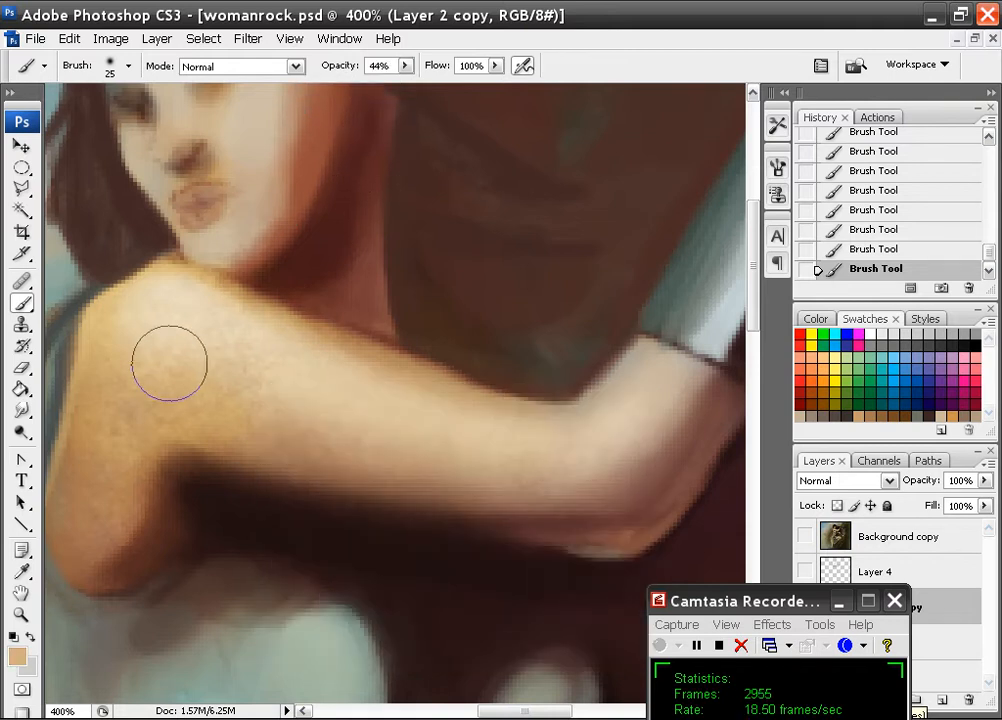
mouse_move(172, 324)
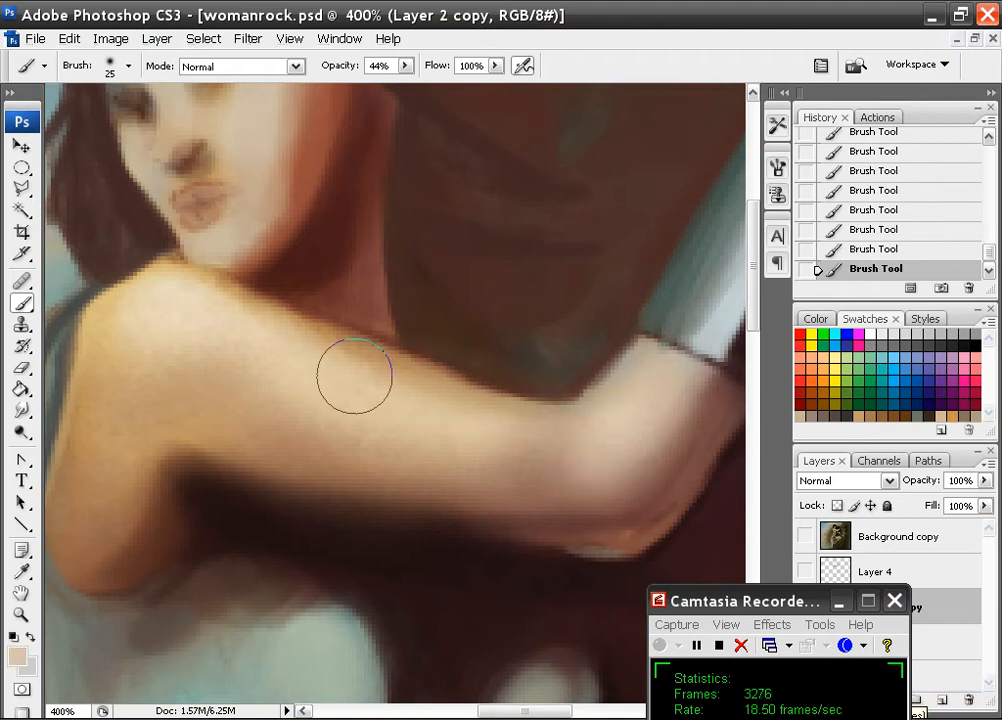
mouse_move(542, 458)
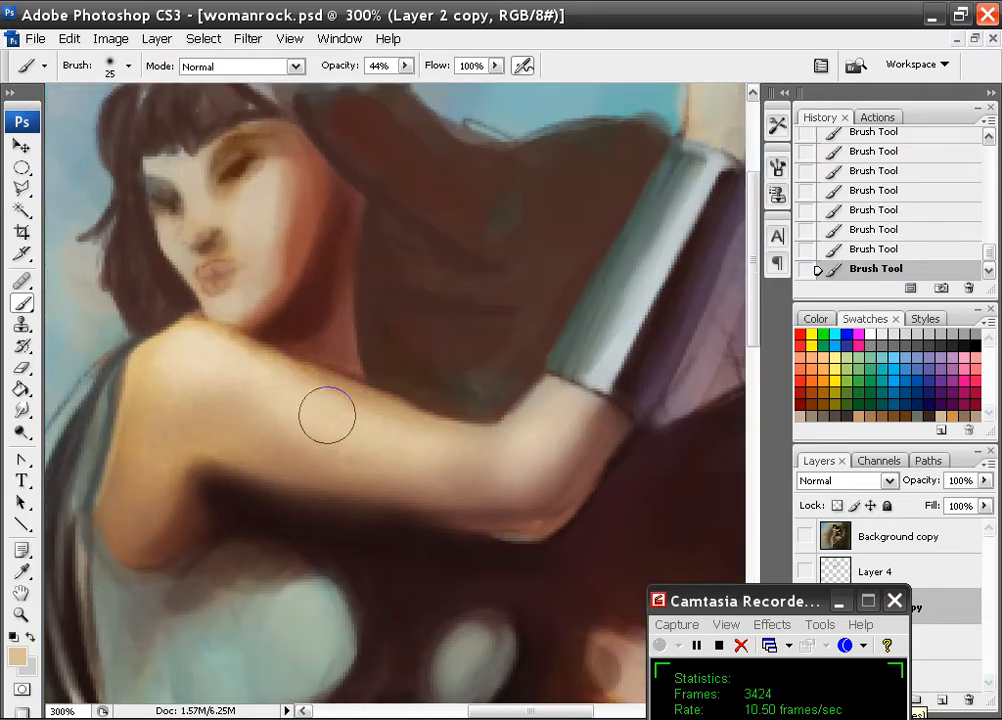
left_click(128, 66)
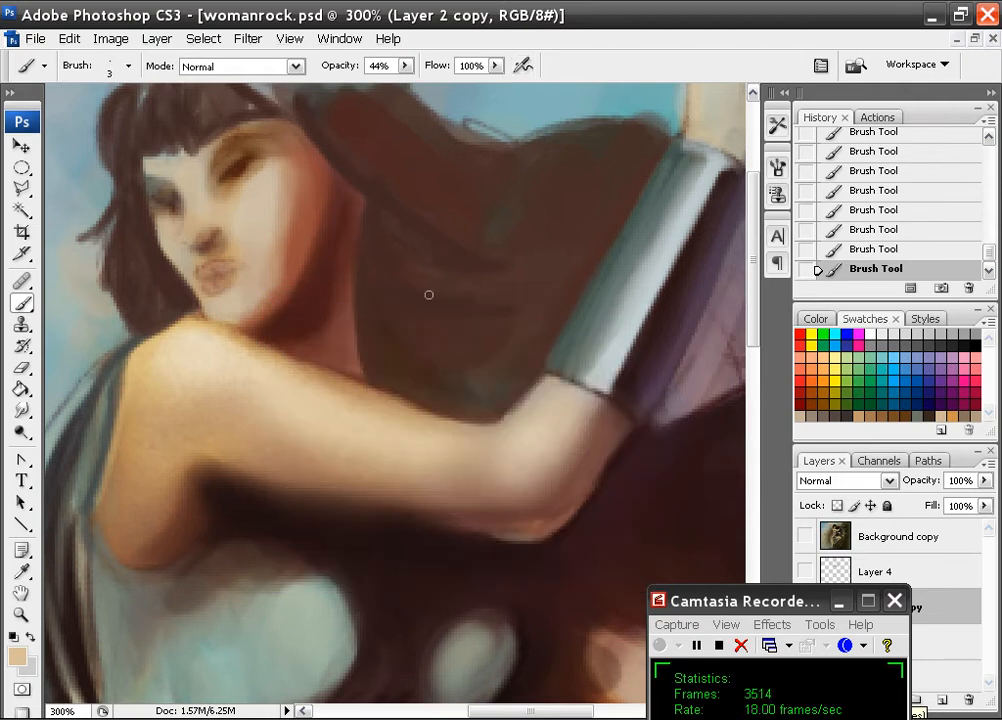
left_click(128, 66)
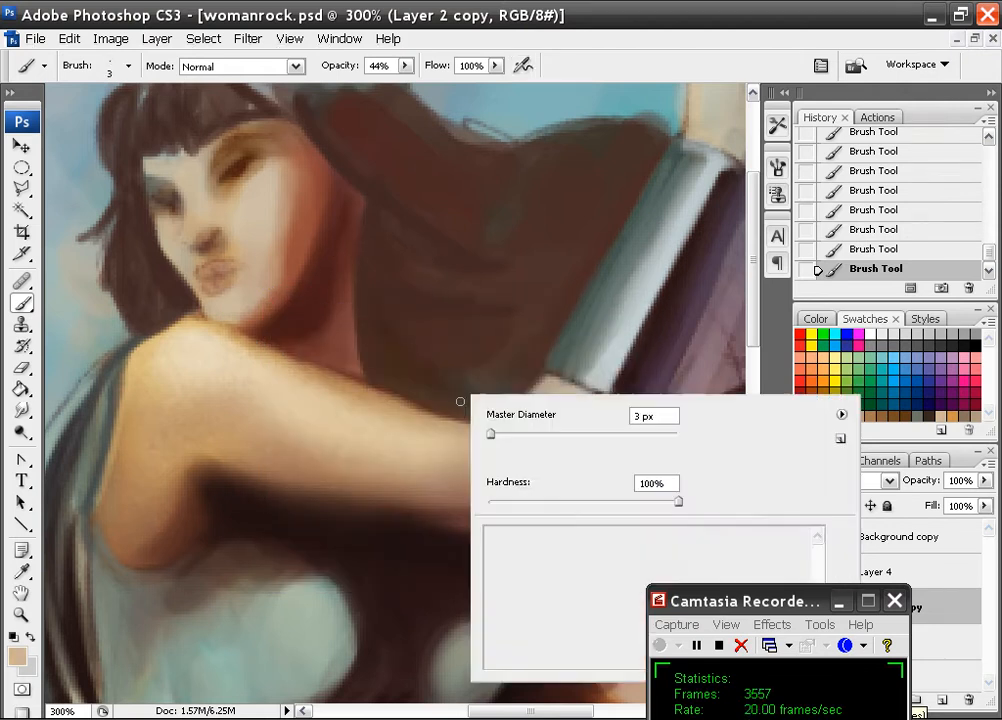
left_click_drag(490, 432, 512, 436)
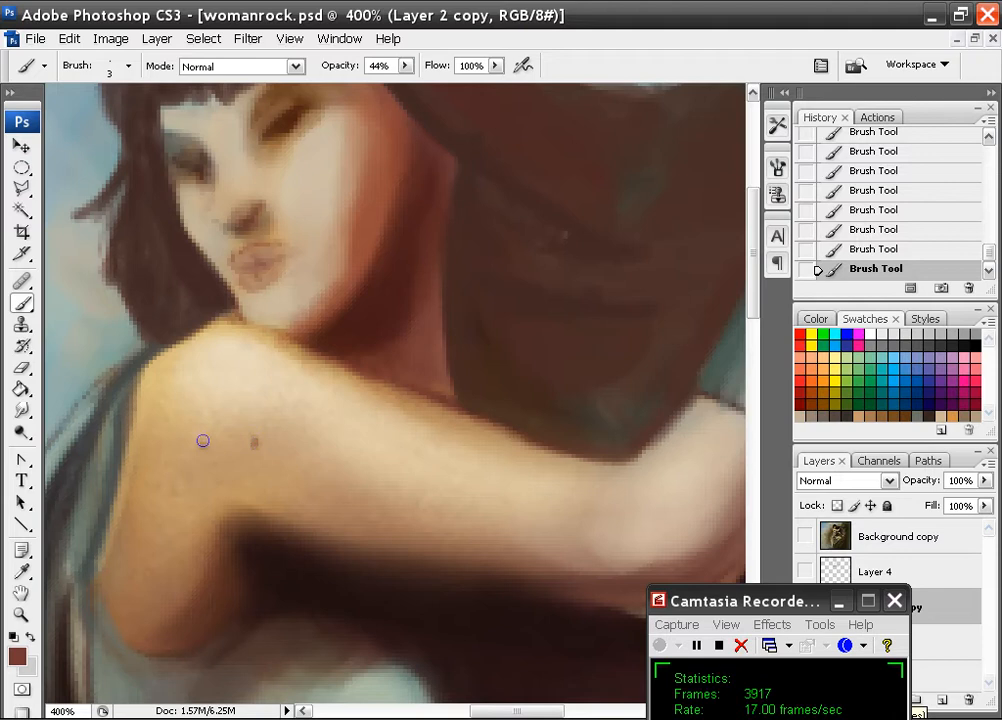
mouse_move(268, 476)
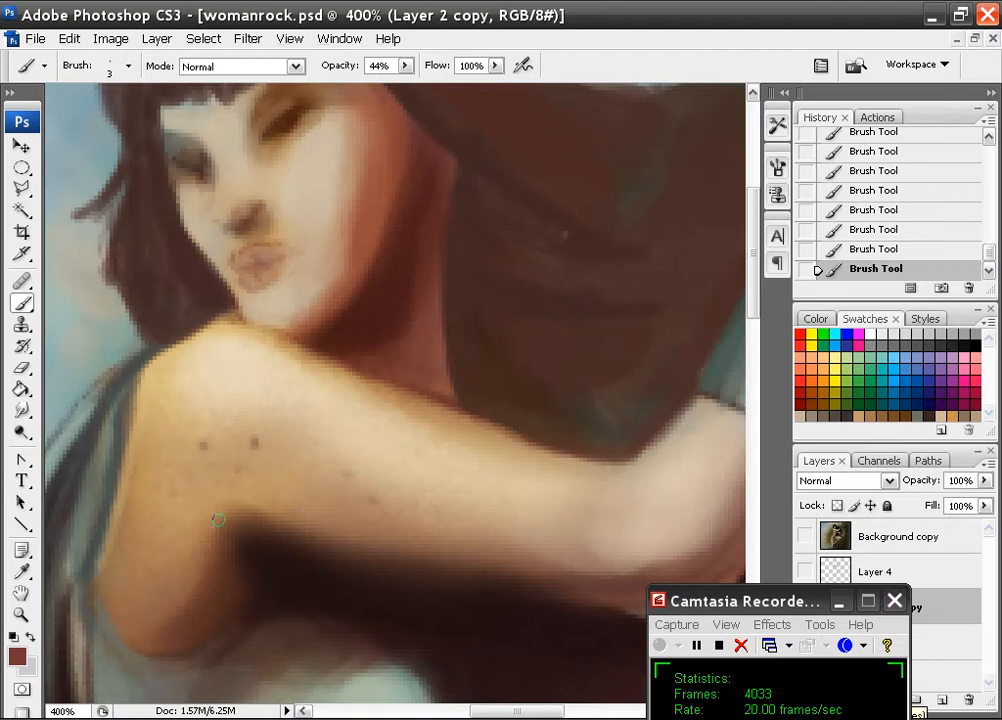
mouse_move(538, 492)
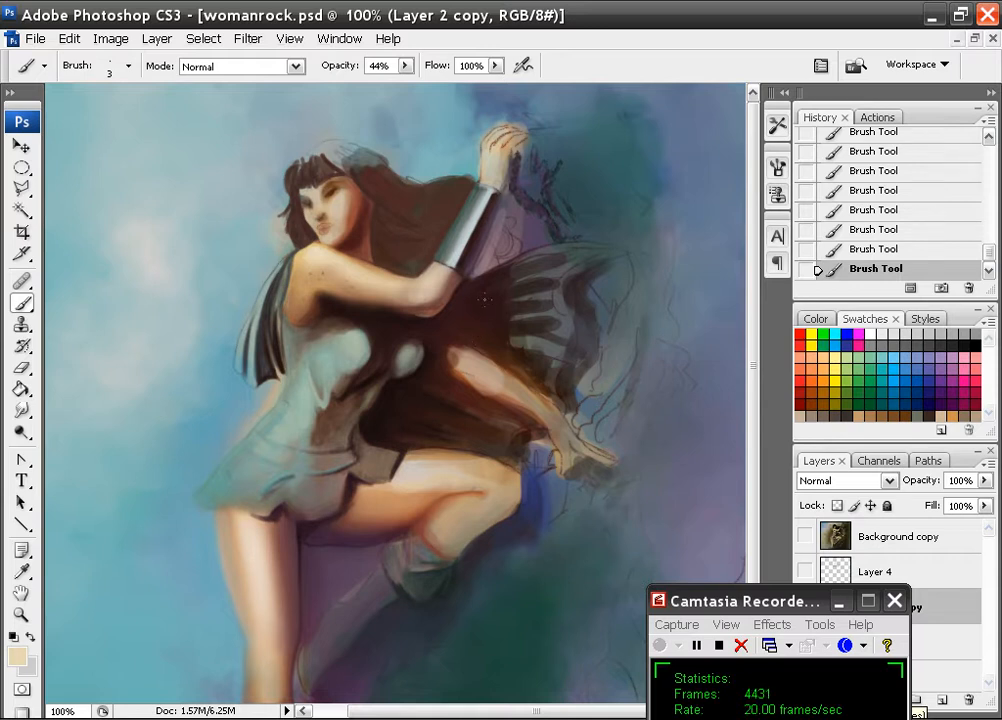
- Create a new empty Layer 5 above the painting for the purple glaze
left_click(288, 38)
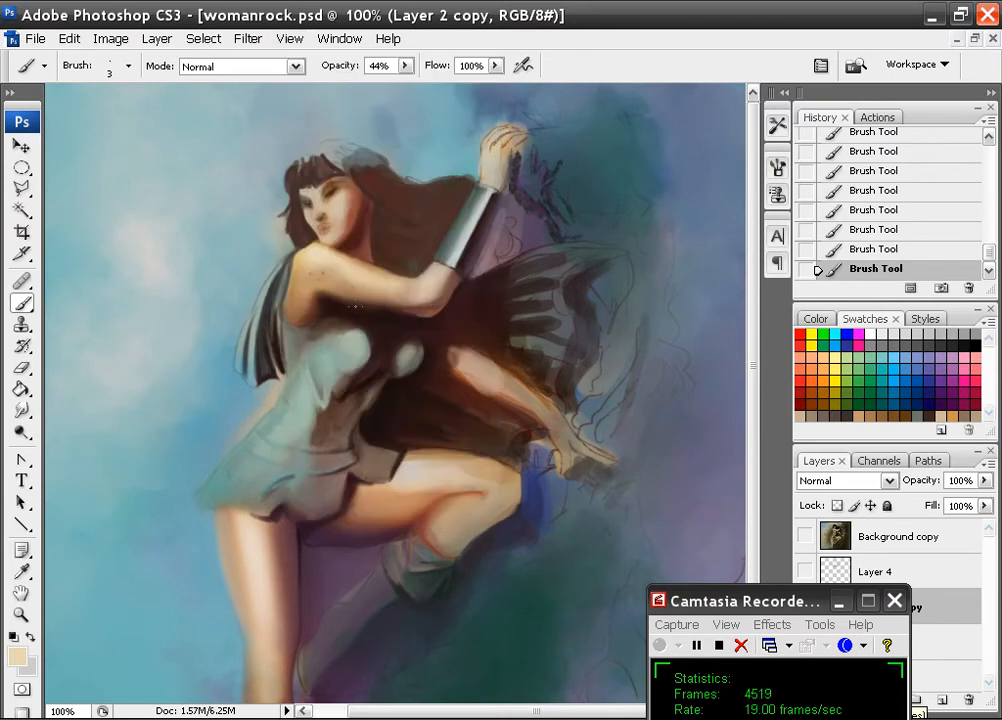
left_click(380, 290)
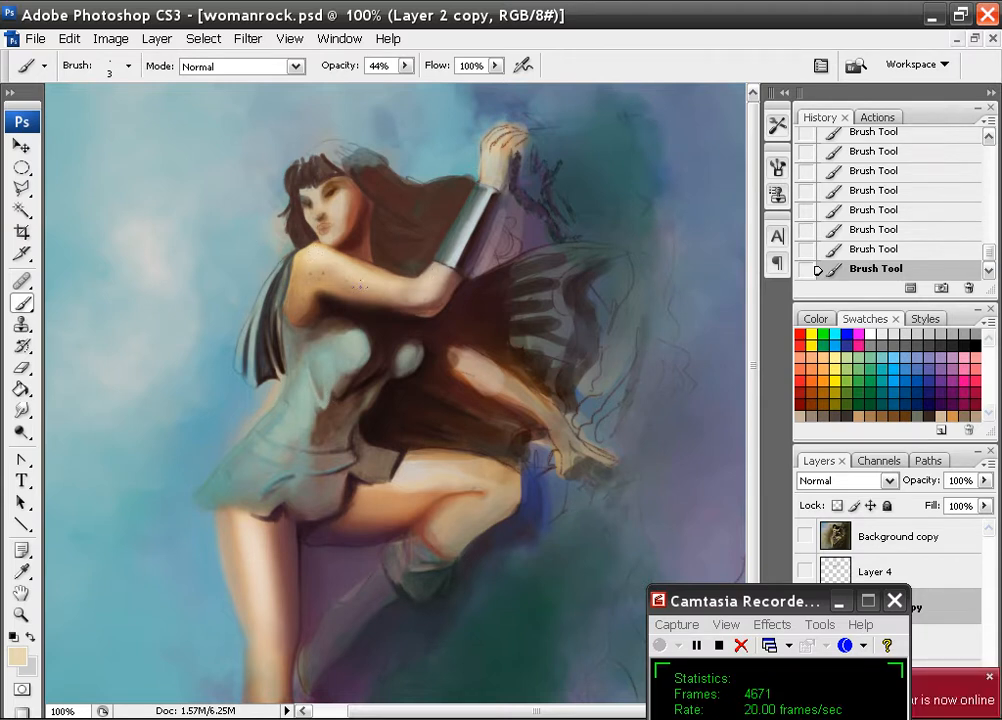
left_click(360, 276)
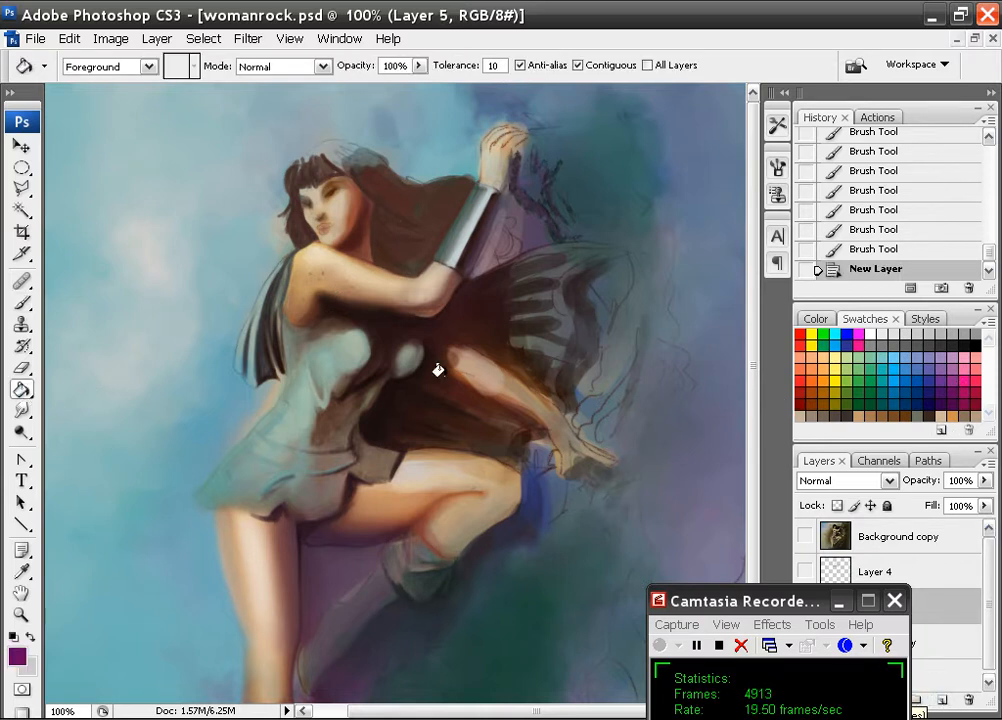
- Fill Layer 5 with purple in Soft Light at about 36% opacity, then delete the layer
left_click(844, 480)
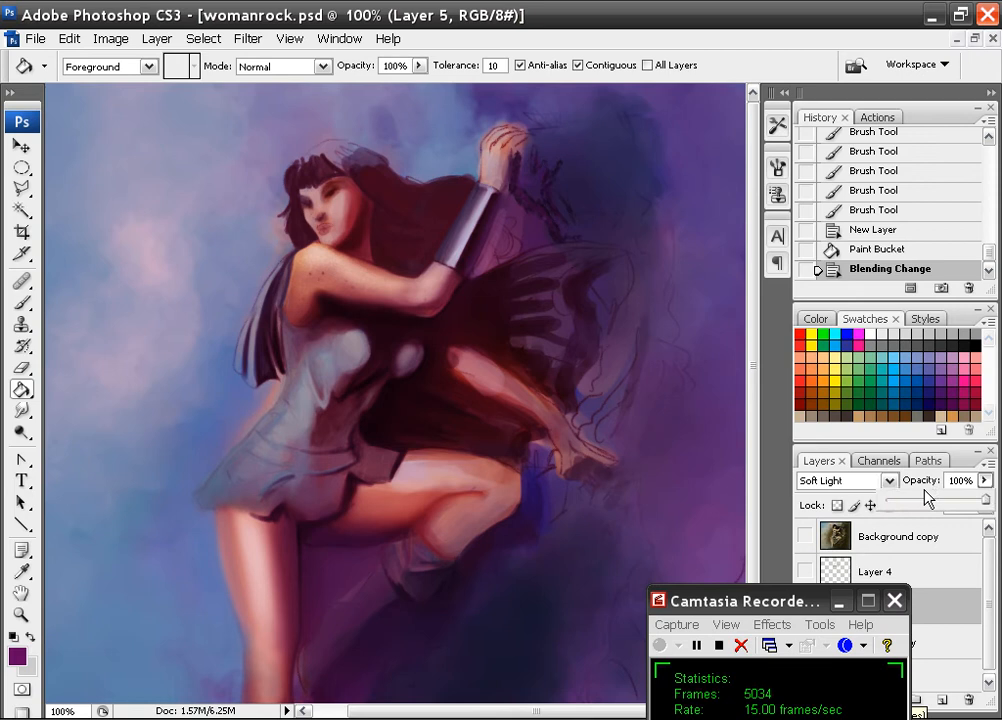
left_click(972, 480)
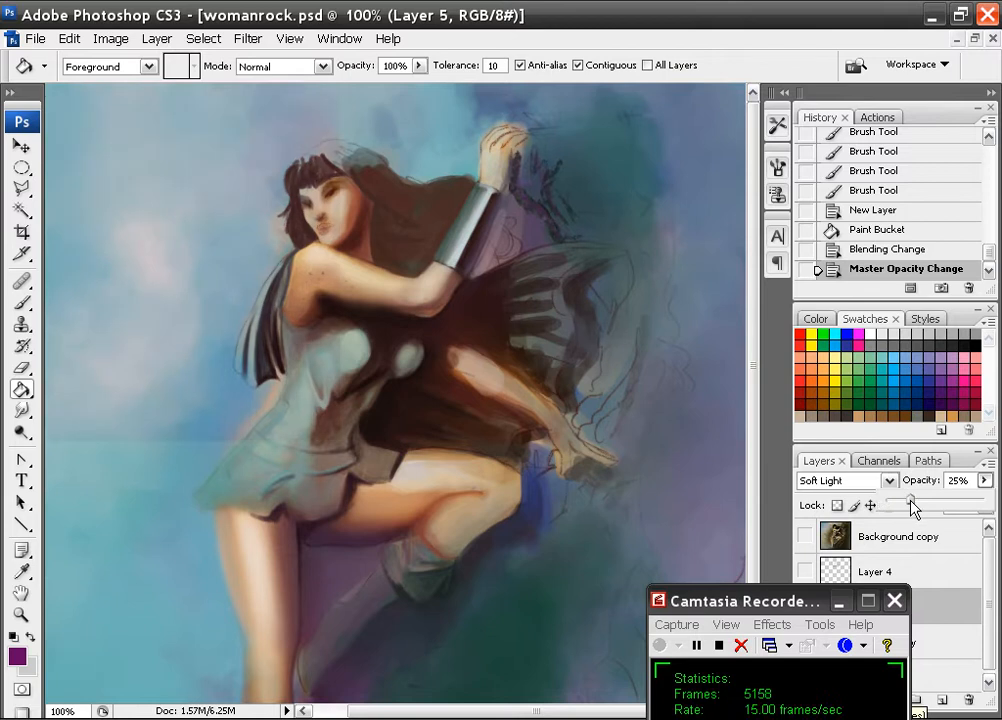
left_click_drag(910, 500, 924, 500)
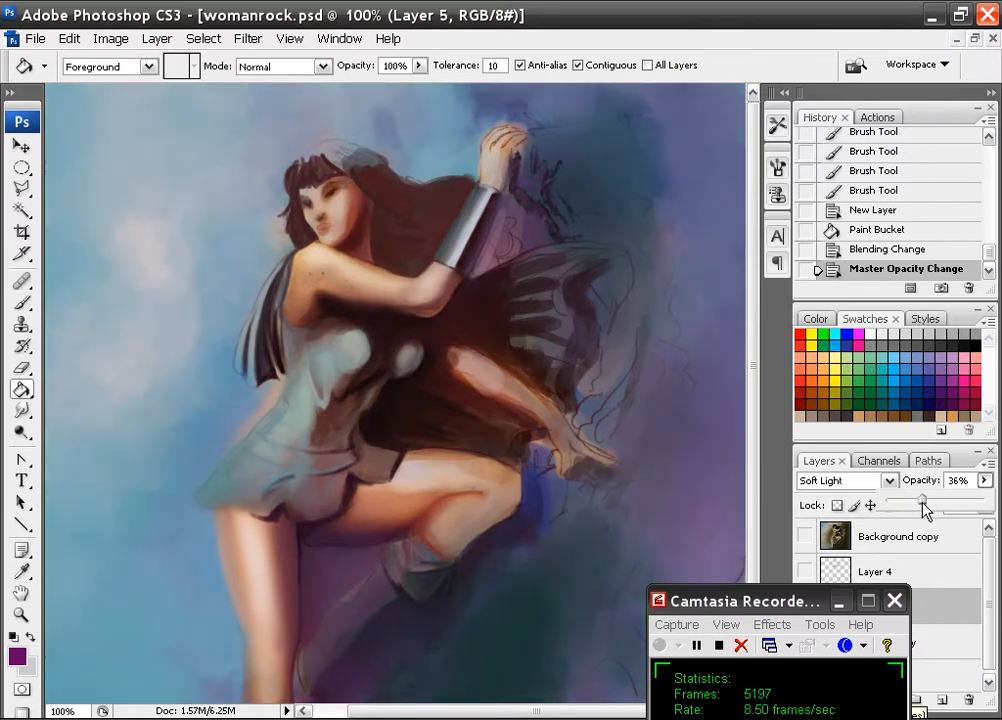
left_click_drag(922, 498, 964, 498)
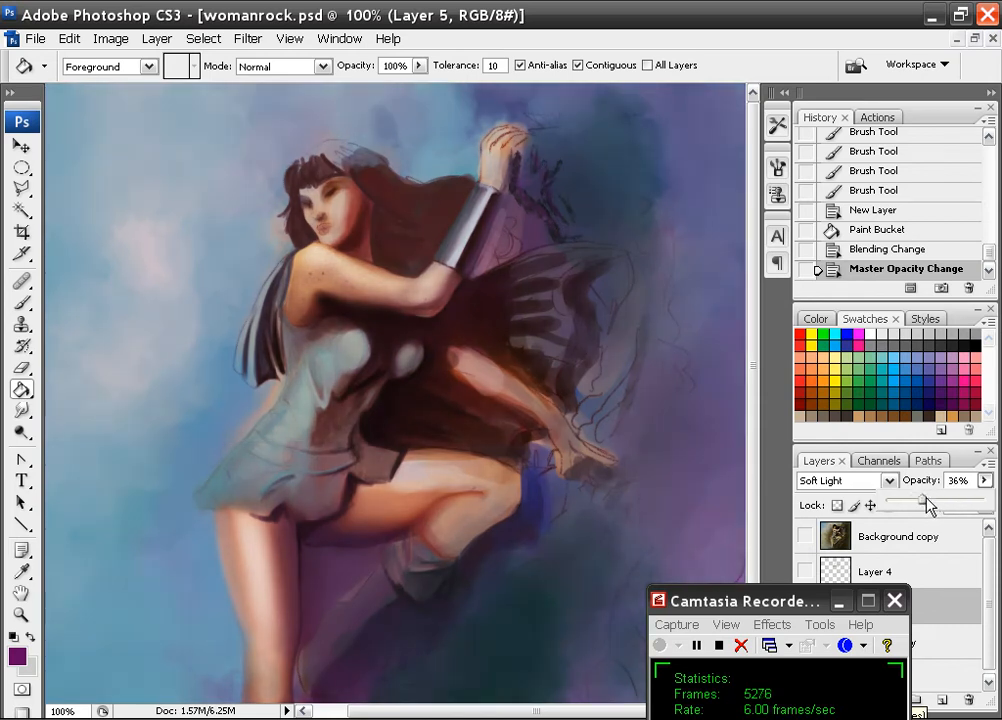
left_click_drag(924, 504, 910, 504)
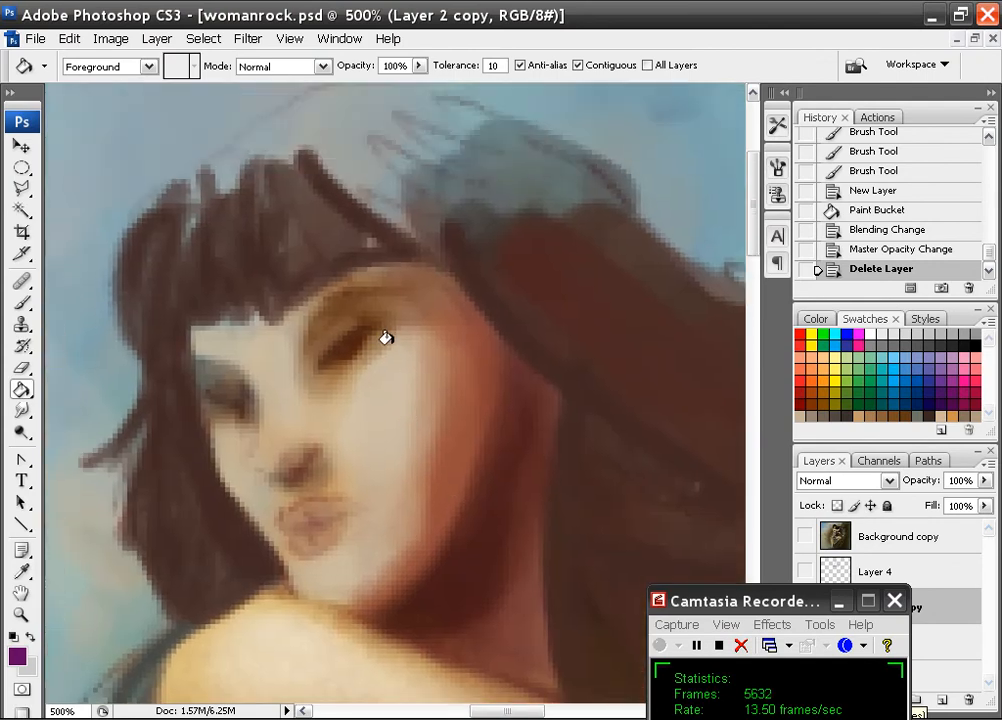
- Switch from the Paint Bucket back to the Brush tool for the face
left_click(22, 304)
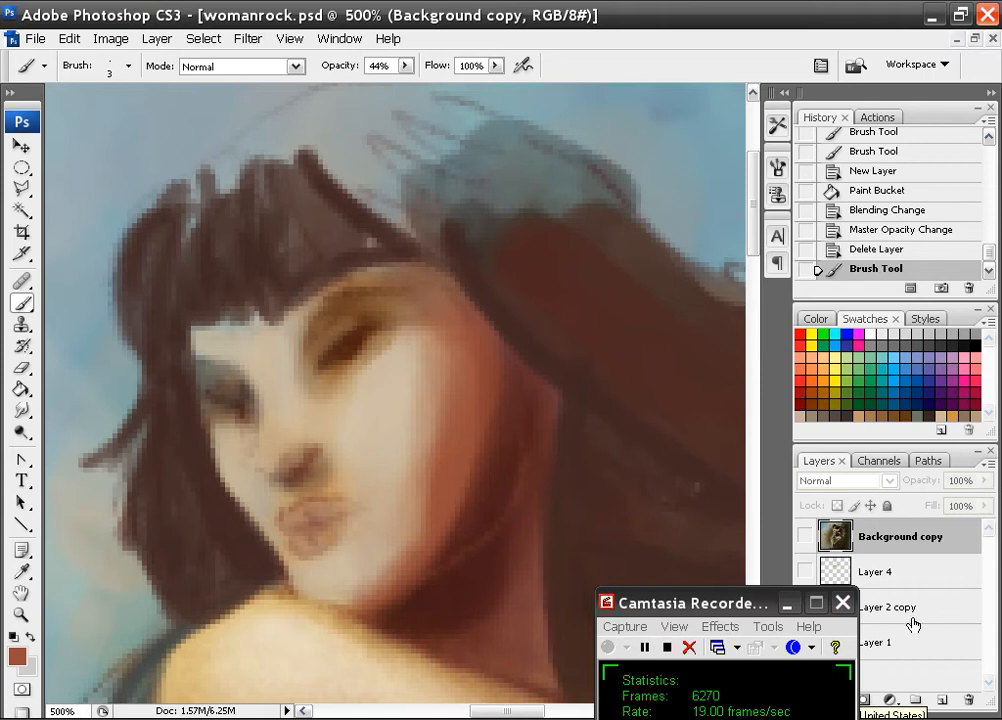
- Select Layer 2 copy and paint warm shading on the lower face and cheek
left_click(888, 606)
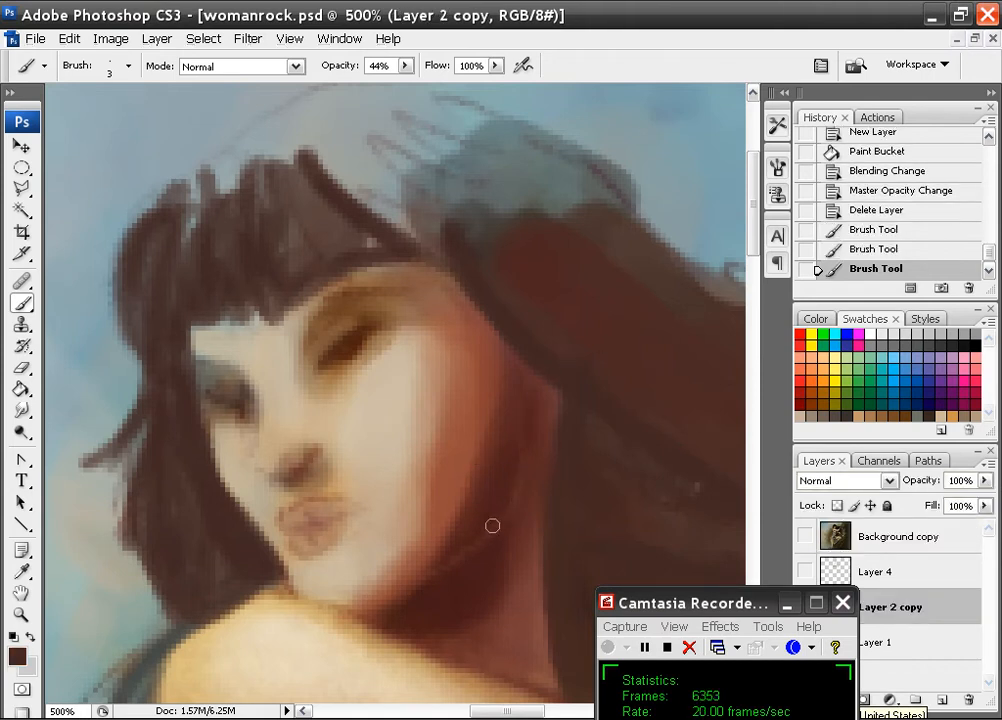
left_click_drag(492, 526, 408, 600)
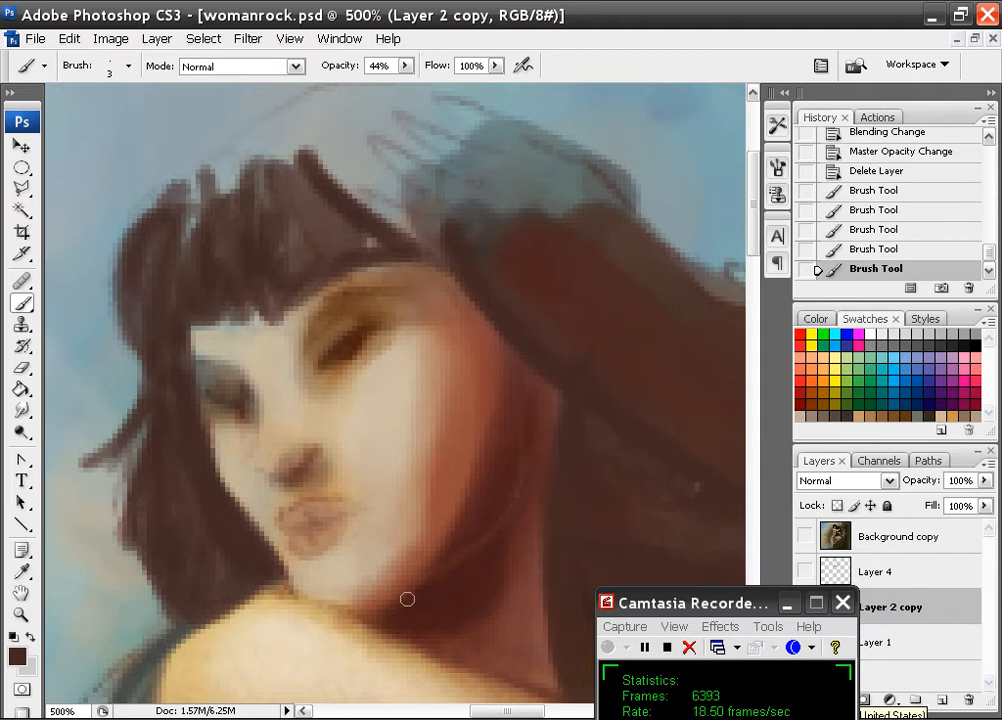
left_click(126, 64)
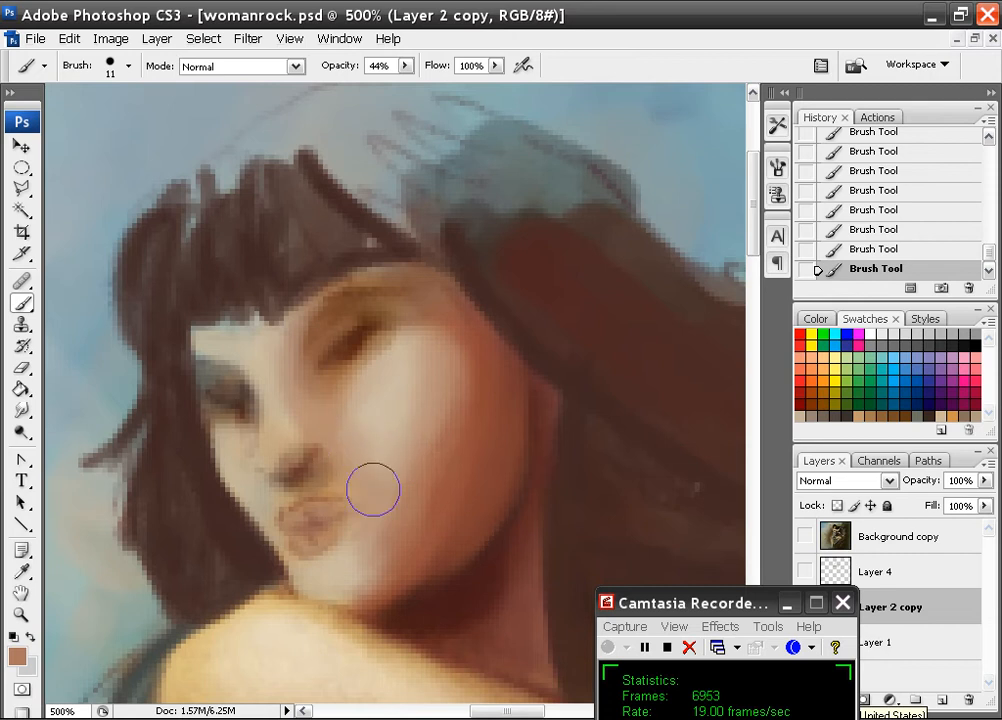
mouse_move(420, 432)
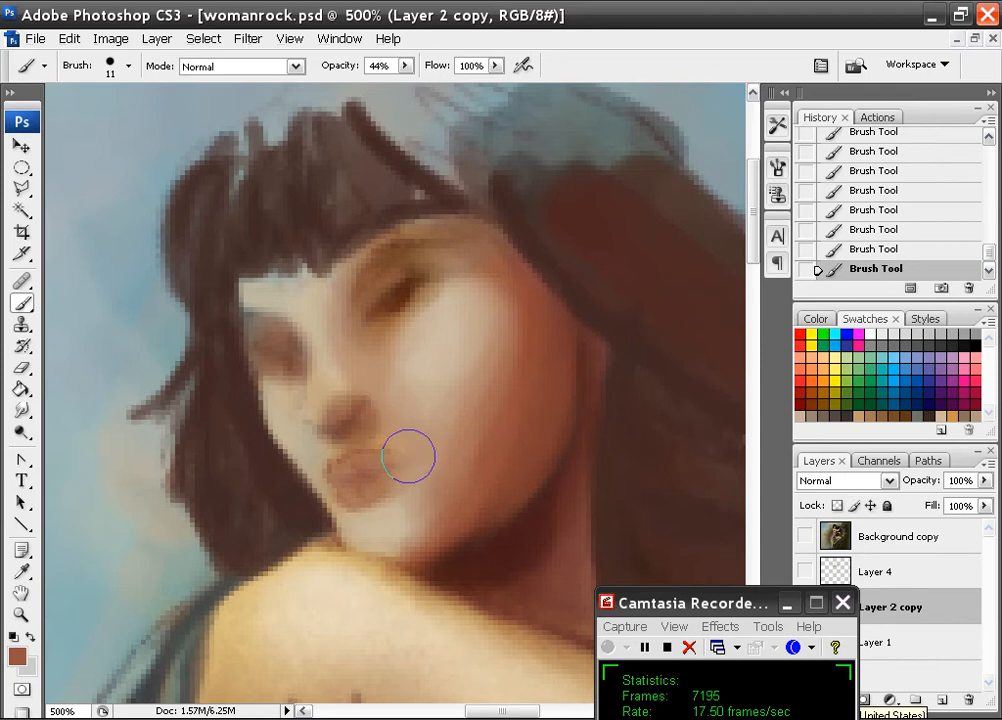
- Zoom in on the face and paint brown cheek shading at 65%, then 35% opacity
left_click(126, 66)
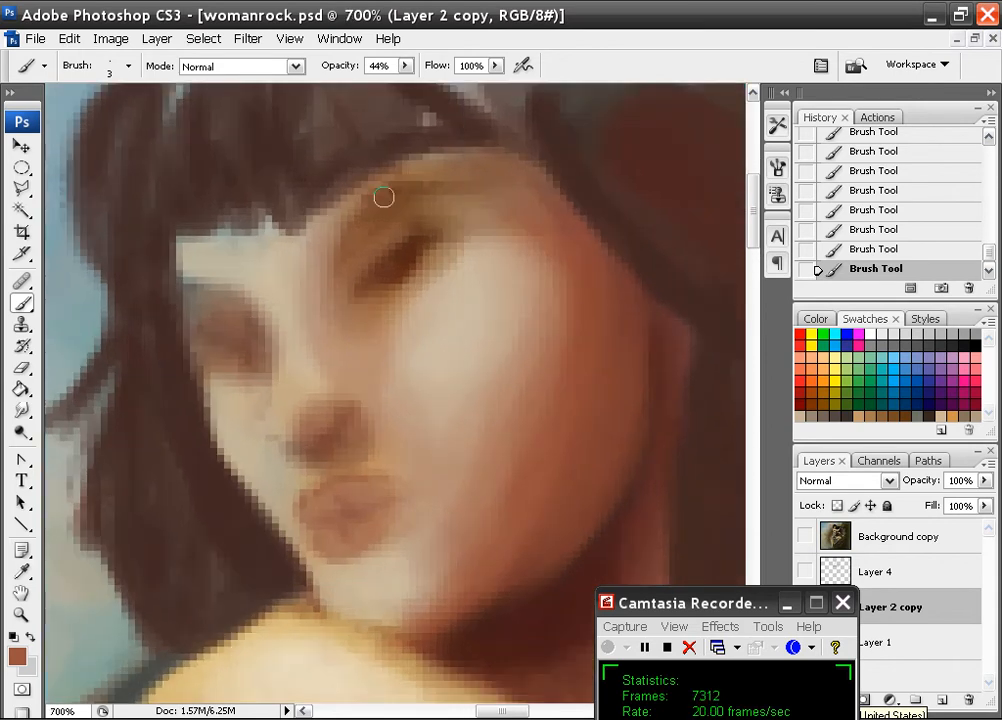
mouse_move(344, 186)
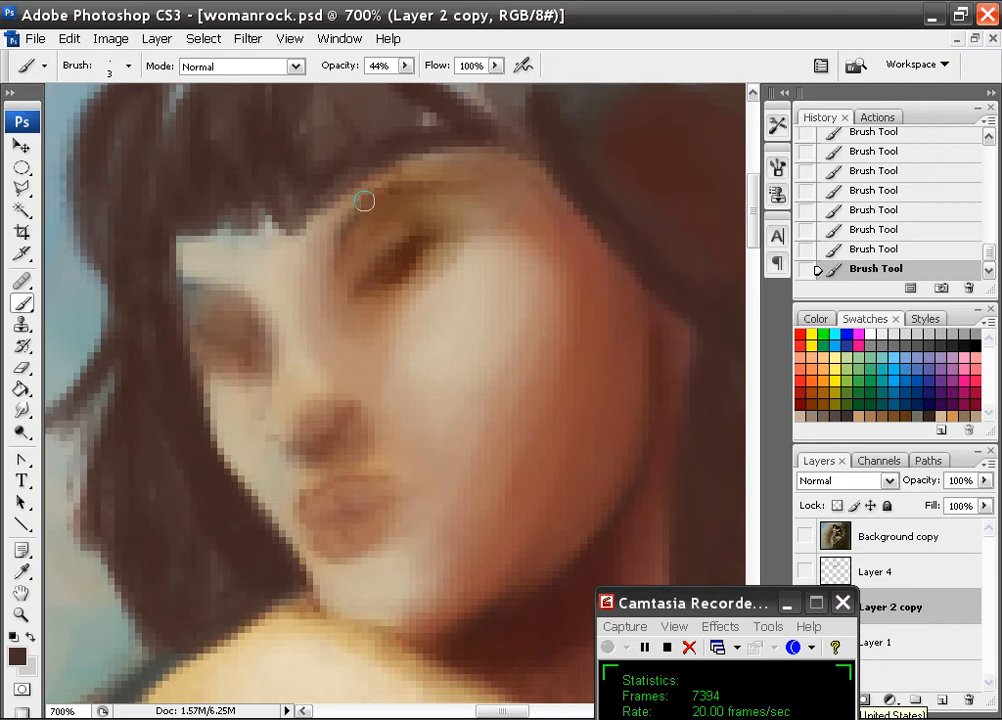
left_click(404, 64)
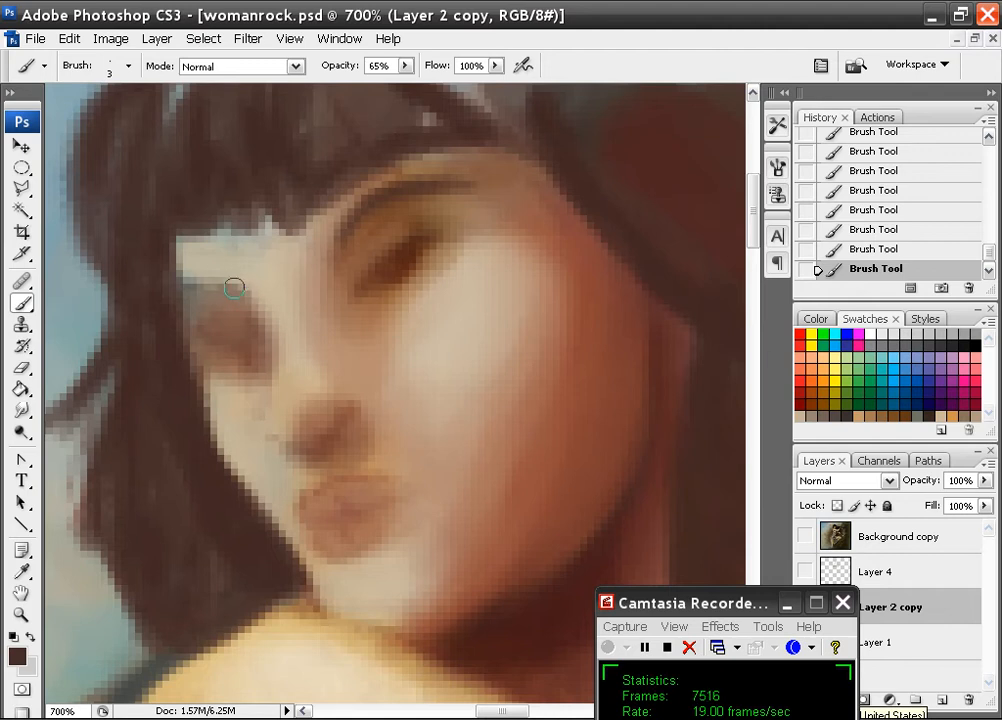
mouse_move(196, 280)
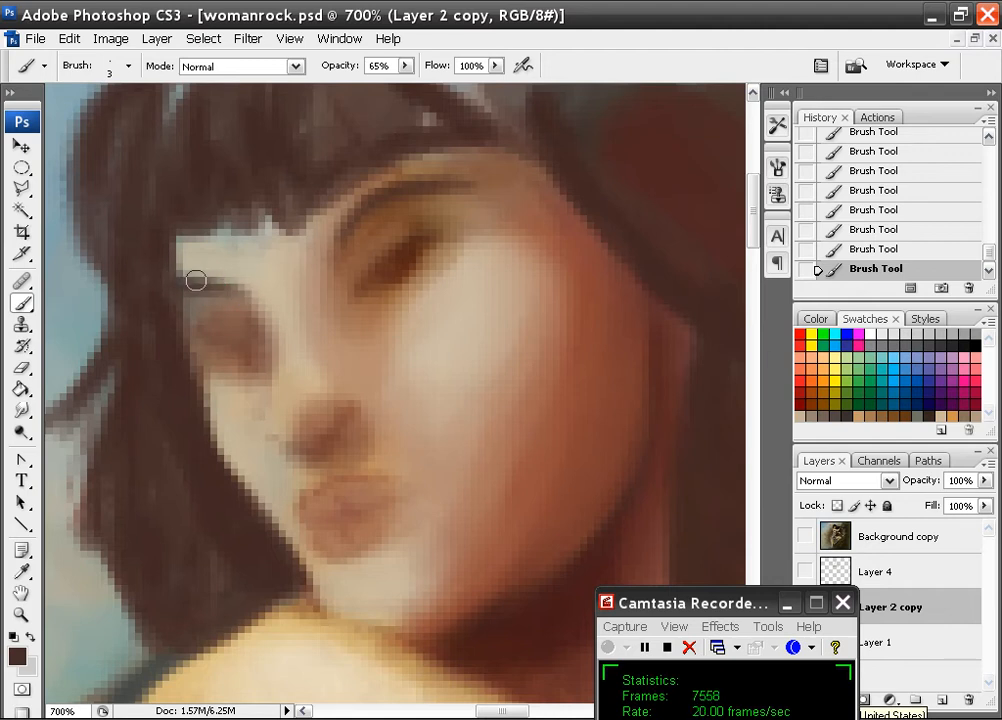
mouse_move(592, 298)
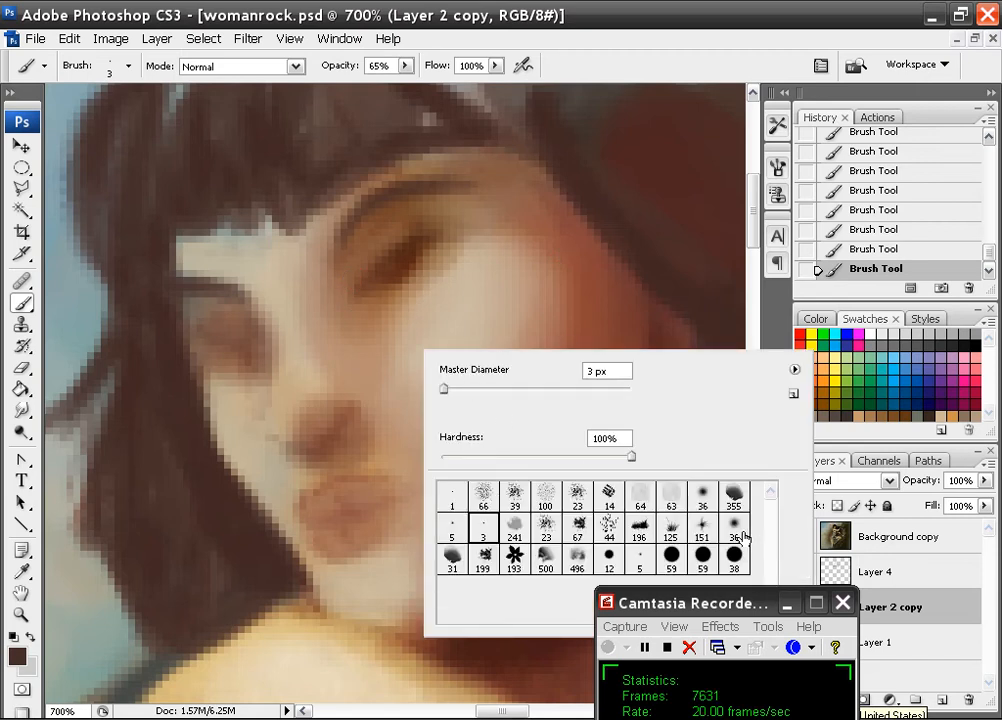
left_click(734, 528)
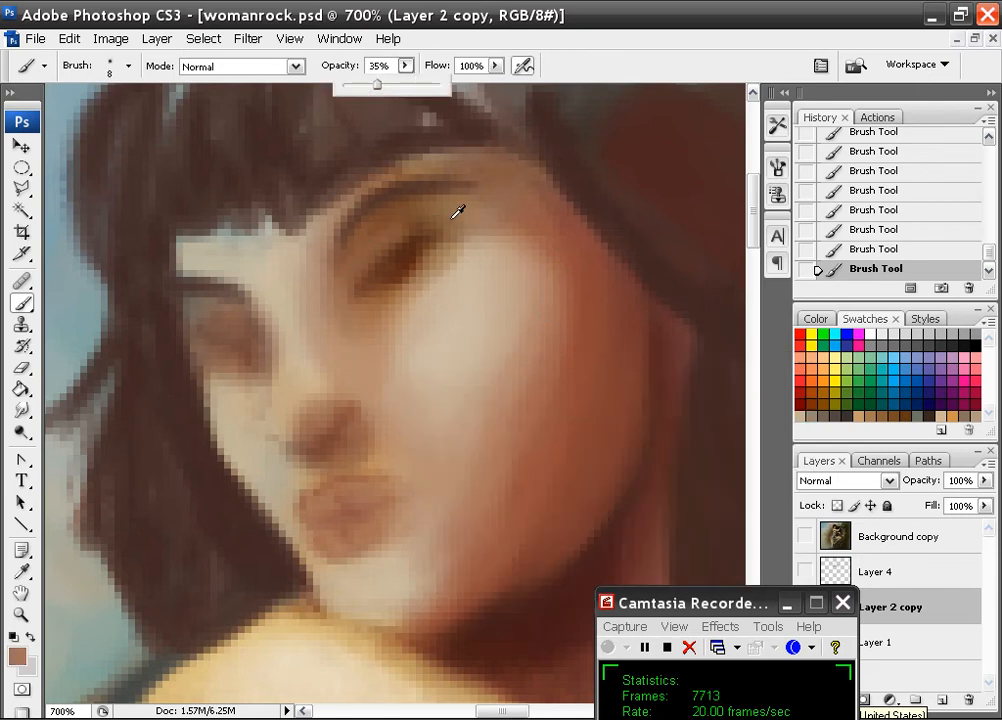
mouse_move(442, 476)
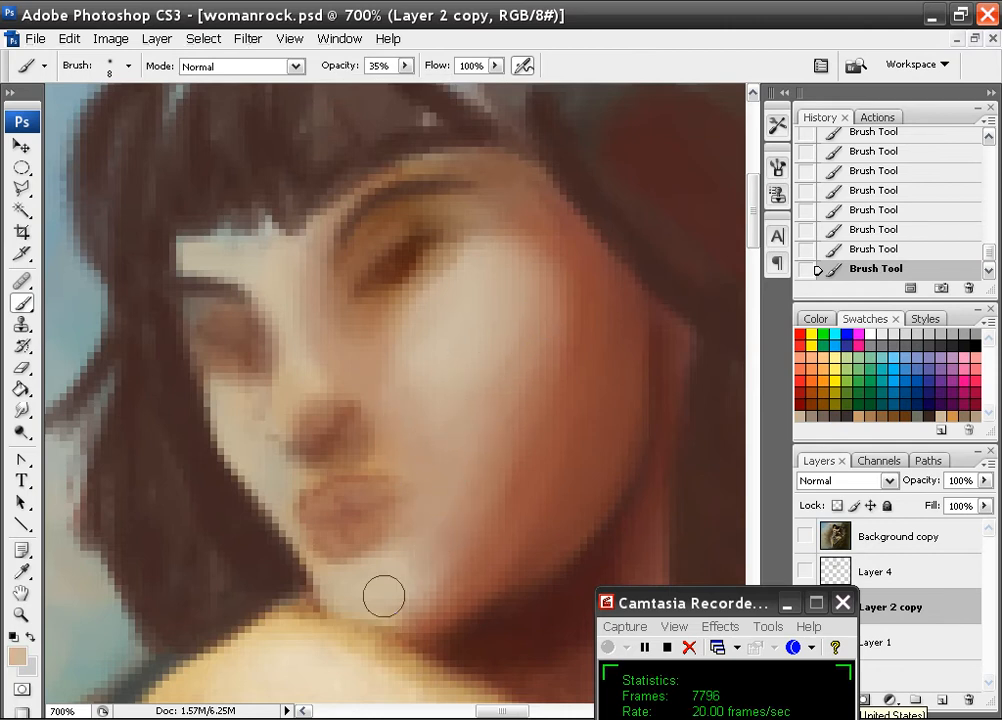
mouse_move(538, 448)
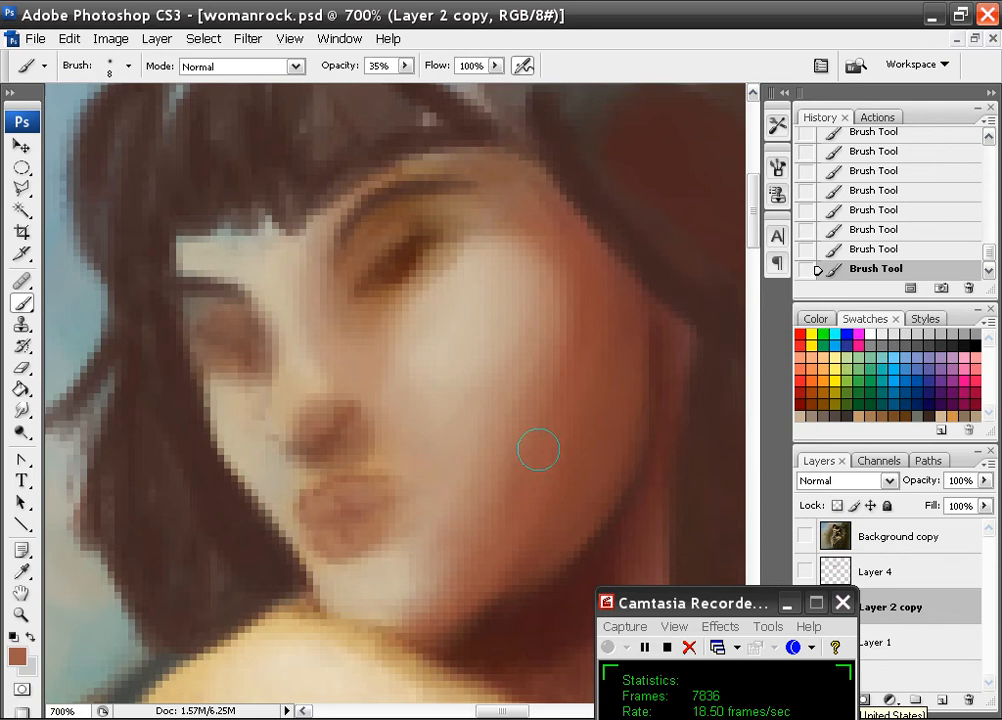
mouse_move(556, 436)
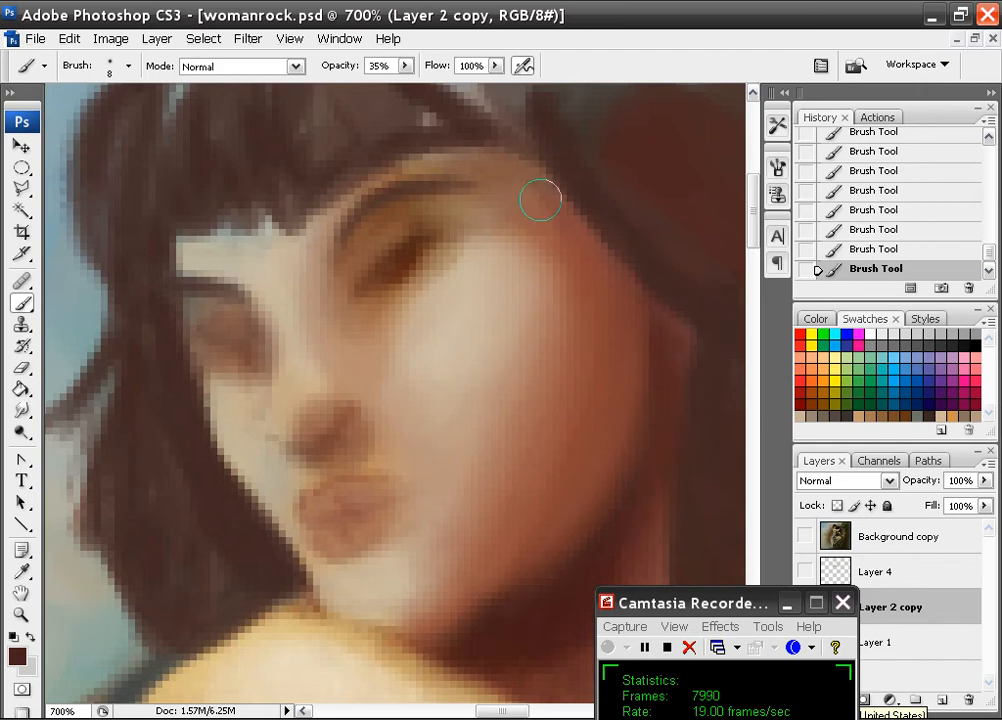
- Reduce the brush to 3 px for the dark lash line on the right eye
left_click(128, 66)
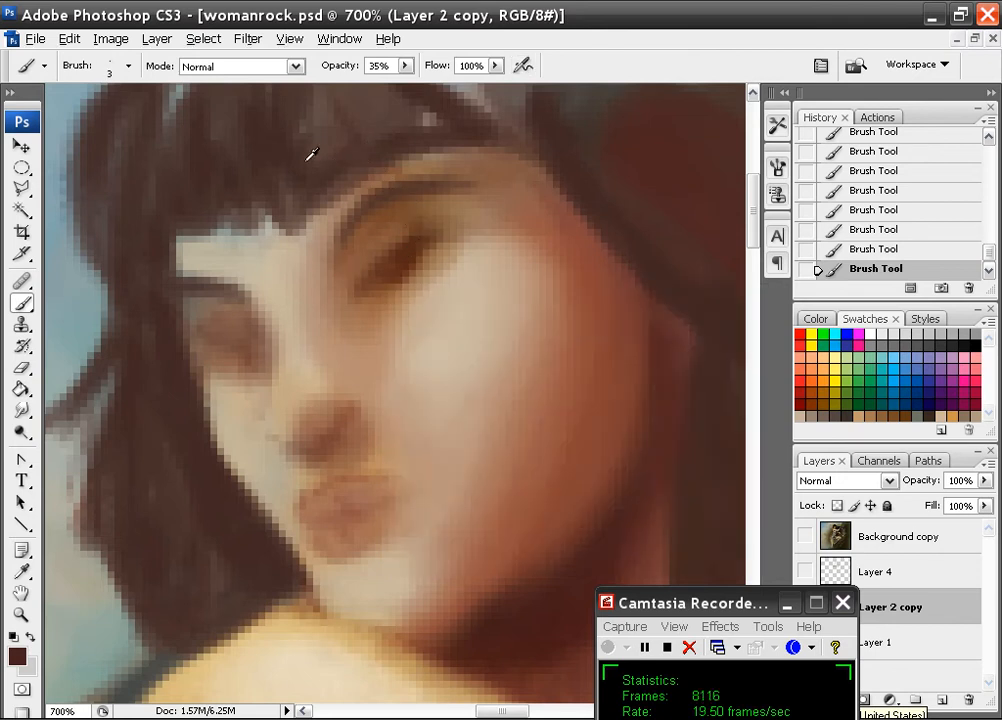
mouse_move(422, 236)
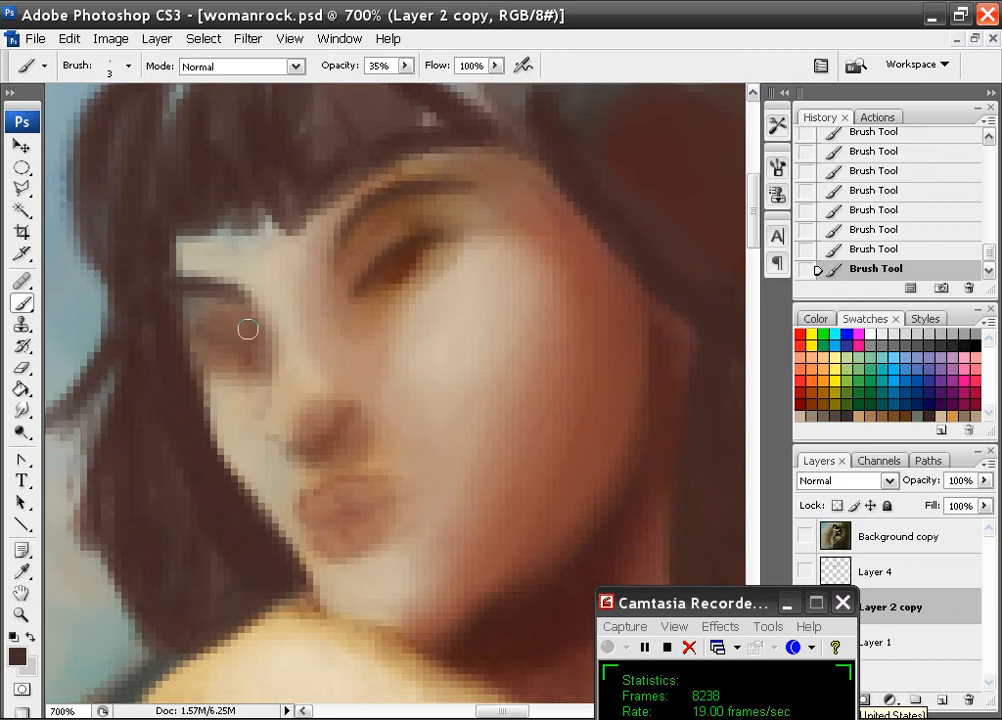
mouse_move(206, 332)
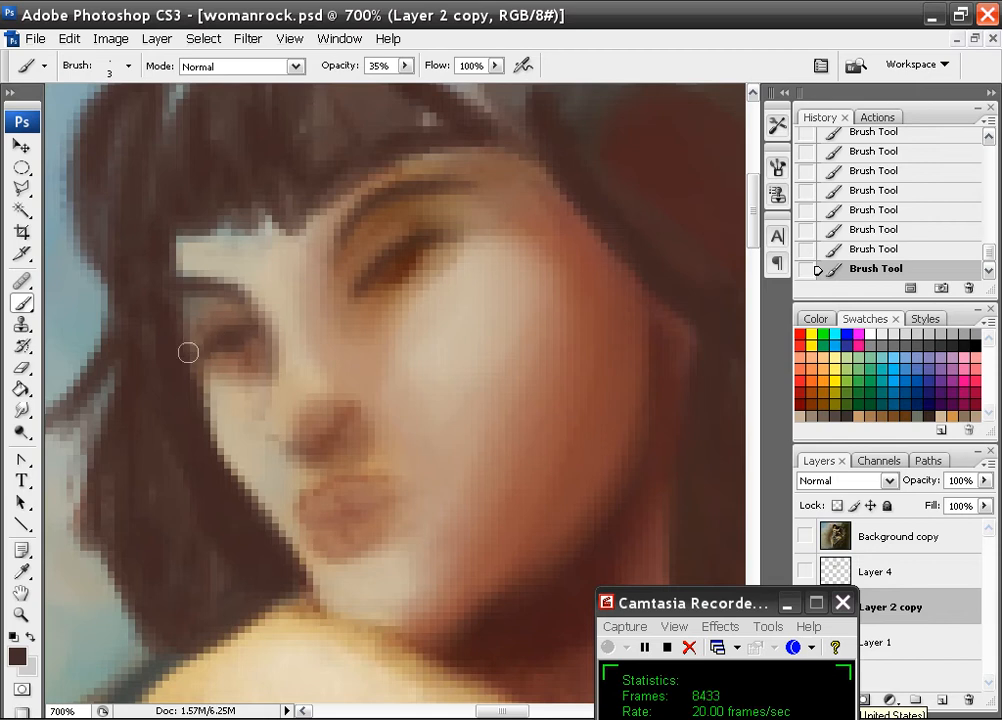
mouse_move(164, 348)
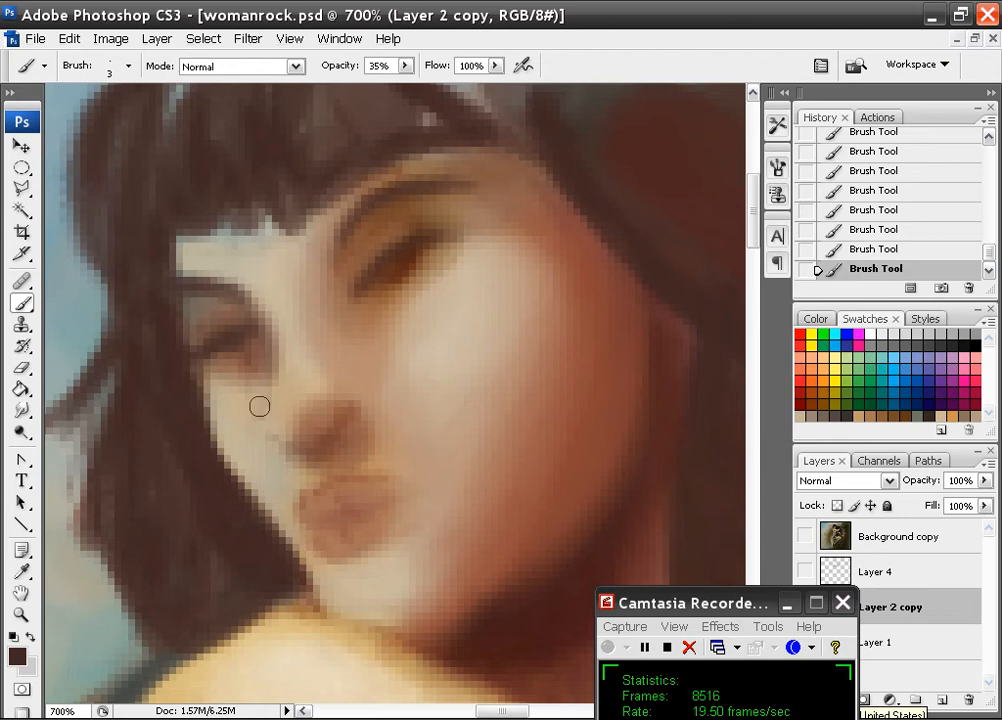
mouse_move(390, 322)
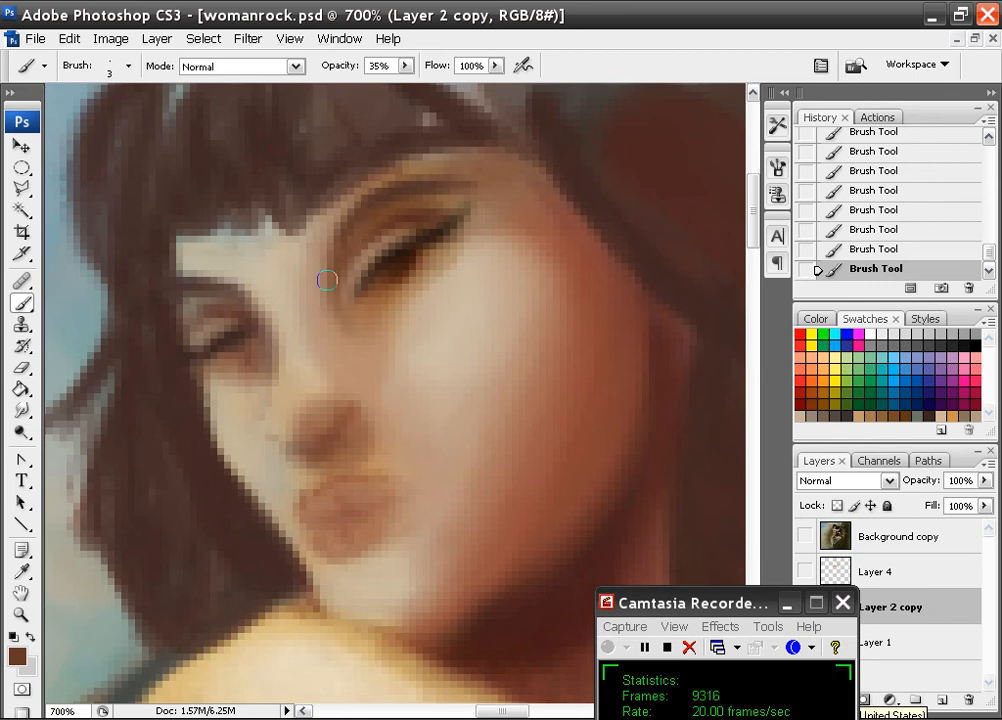
mouse_move(348, 296)
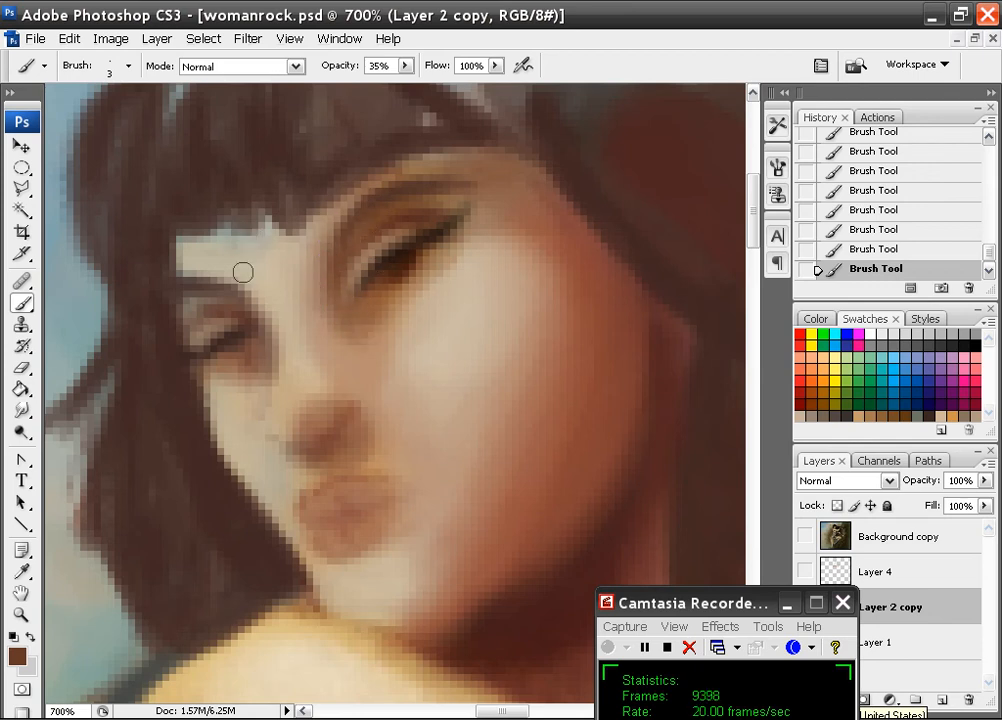
mouse_move(340, 276)
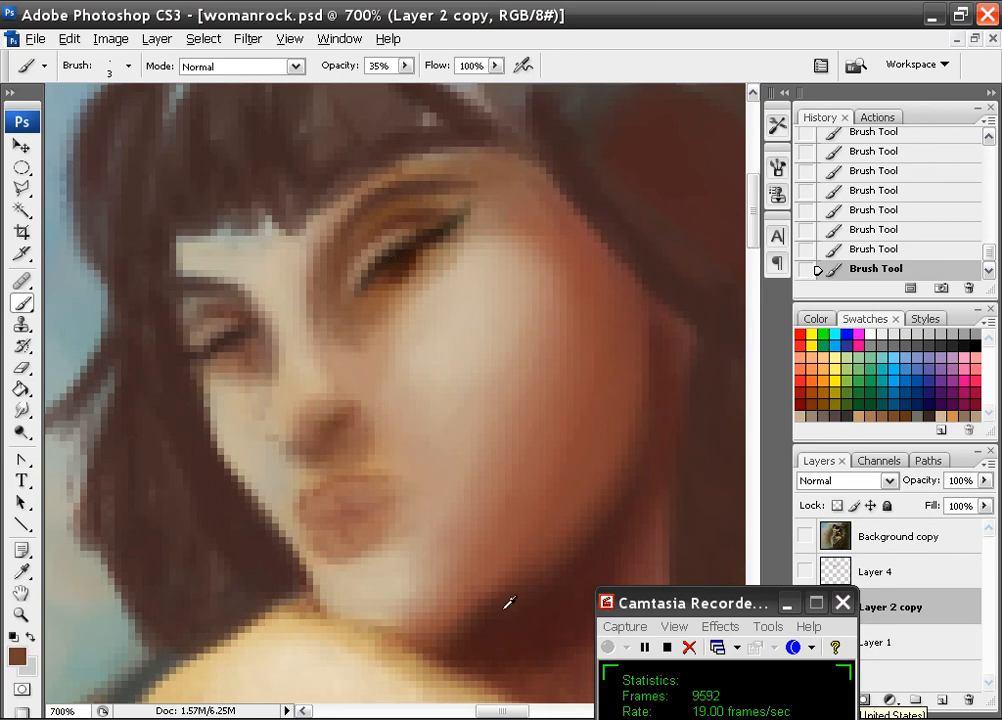
mouse_move(312, 428)
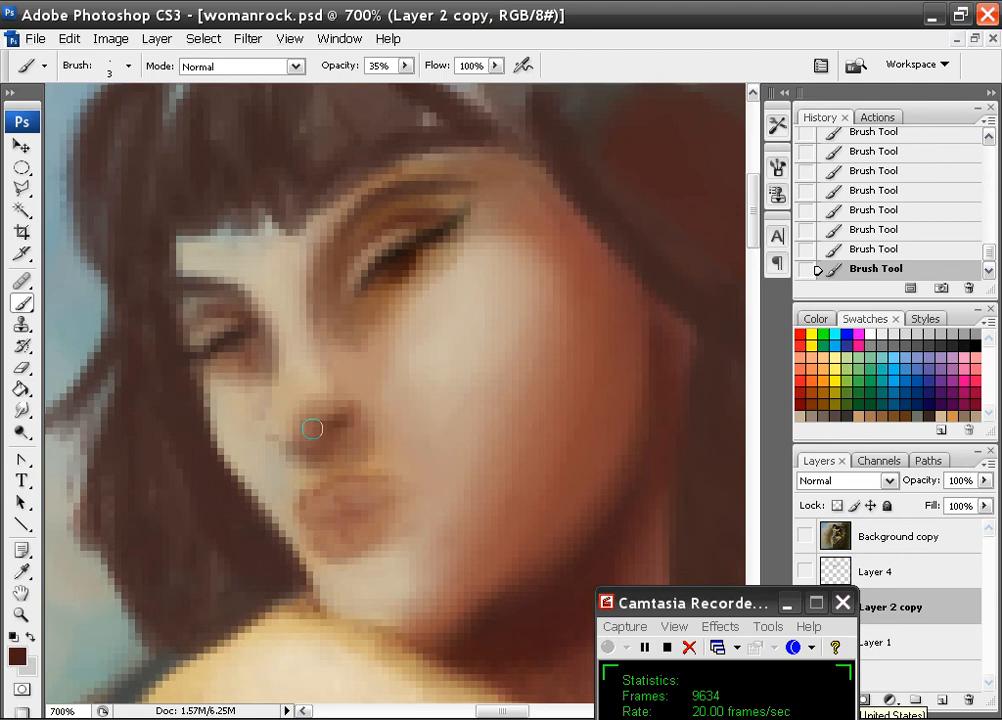
mouse_move(288, 446)
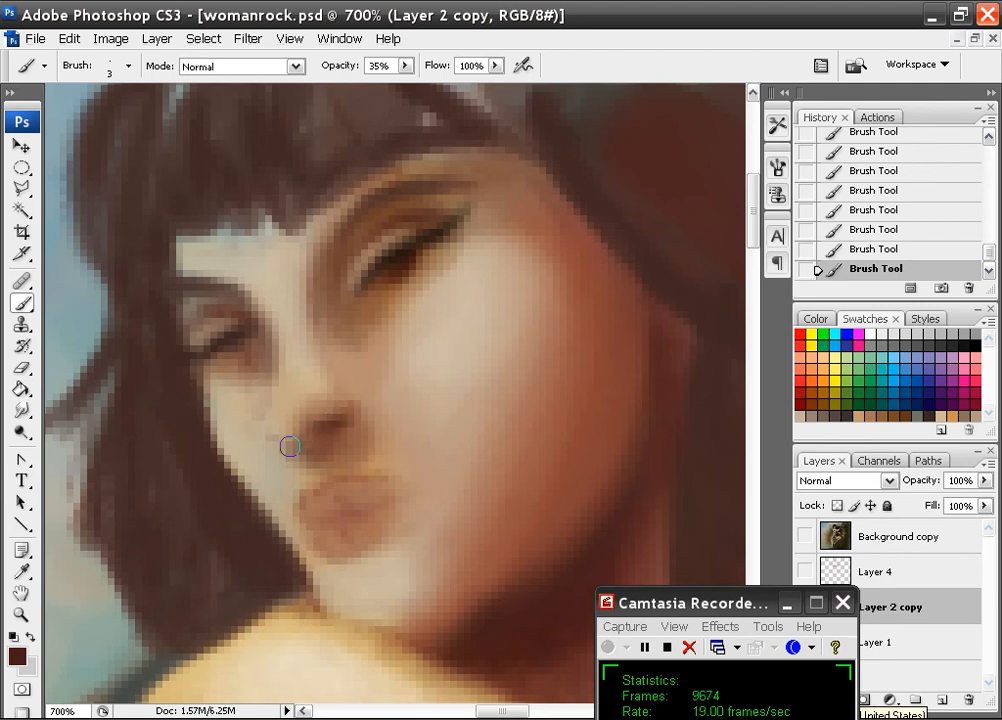
mouse_move(316, 430)
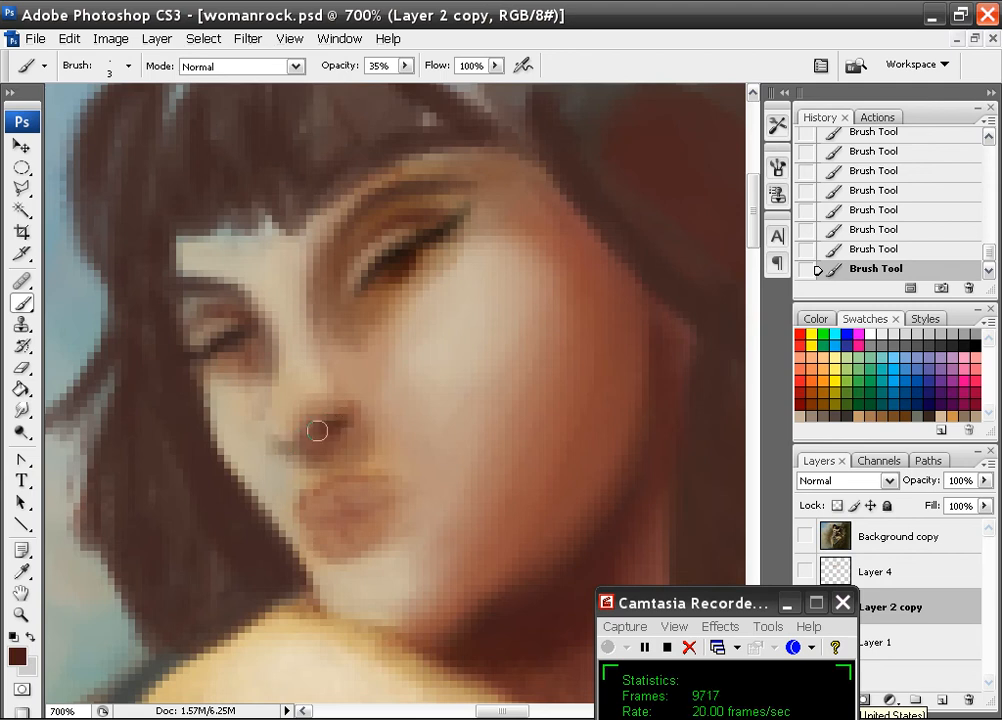
mouse_move(352, 412)
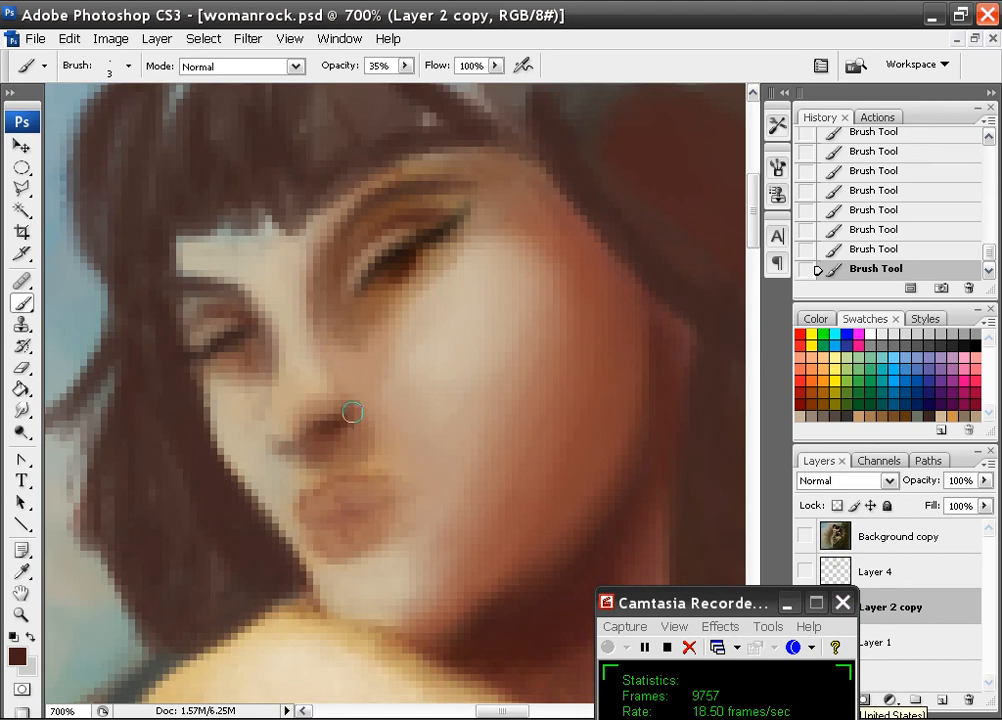
mouse_move(410, 316)
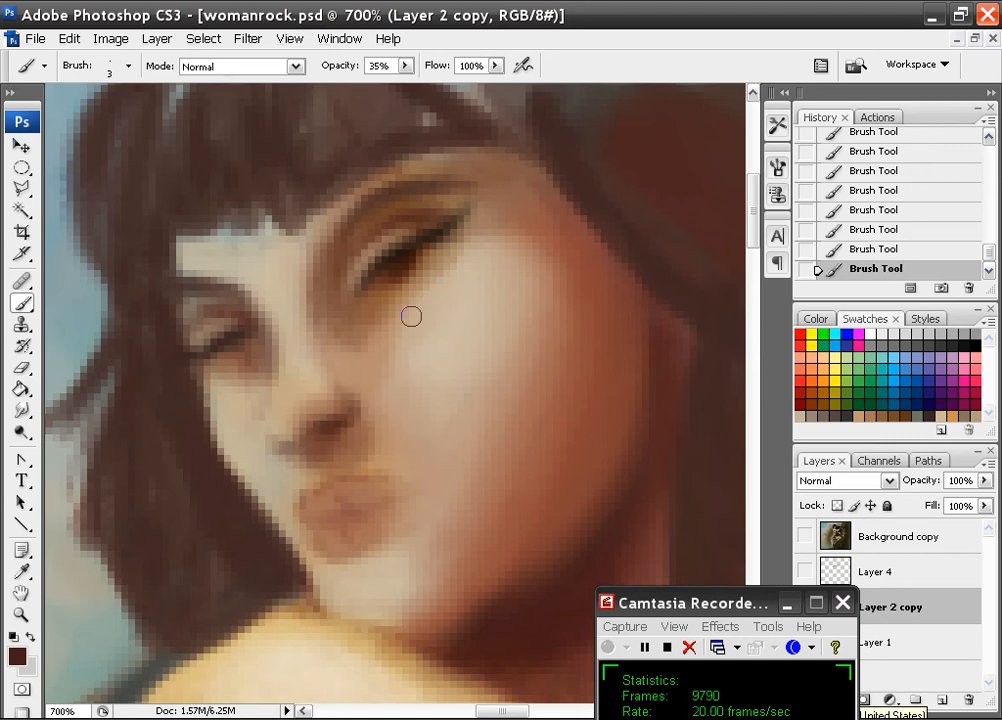
mouse_move(338, 258)
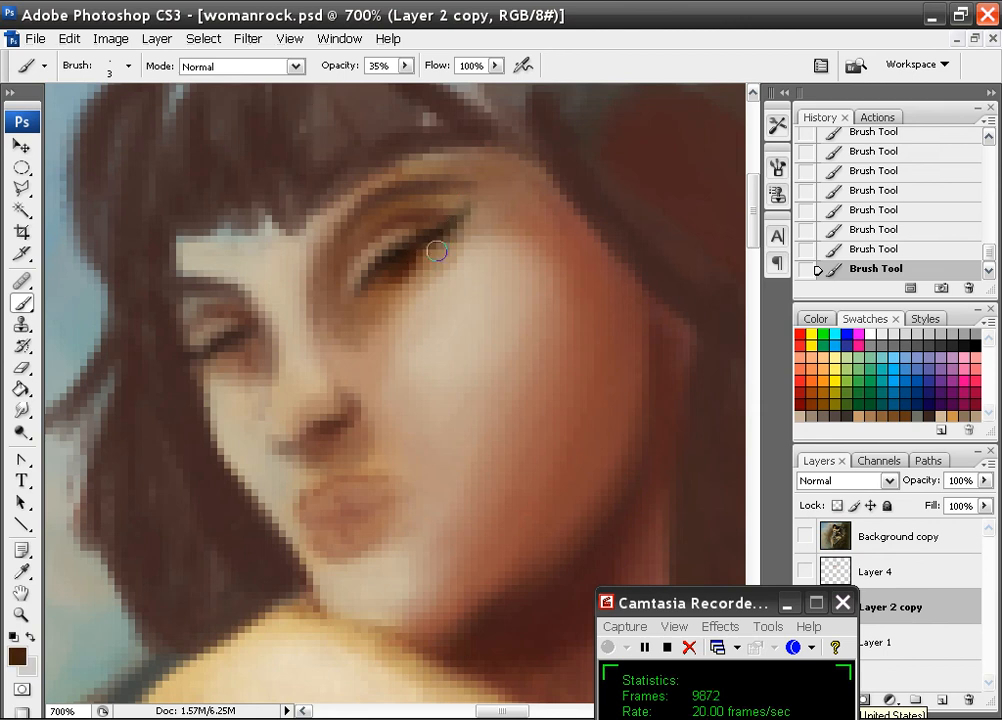
mouse_move(394, 288)
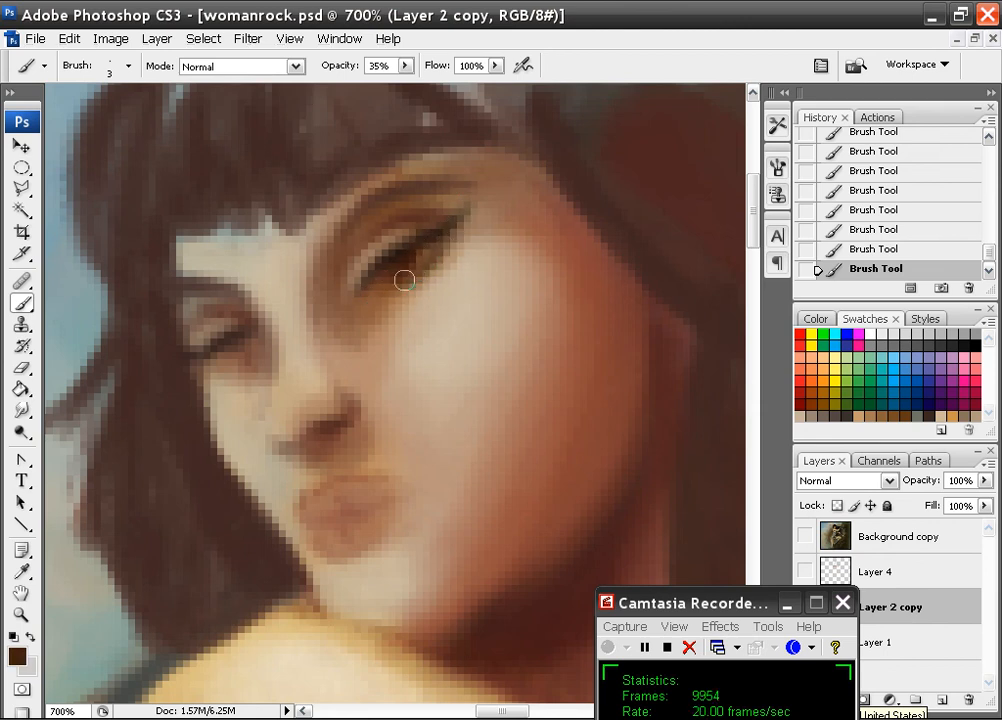
- Sample a lighter skin tone and brush the iris and under-lash highlights of the right eye
left_click(404, 280)
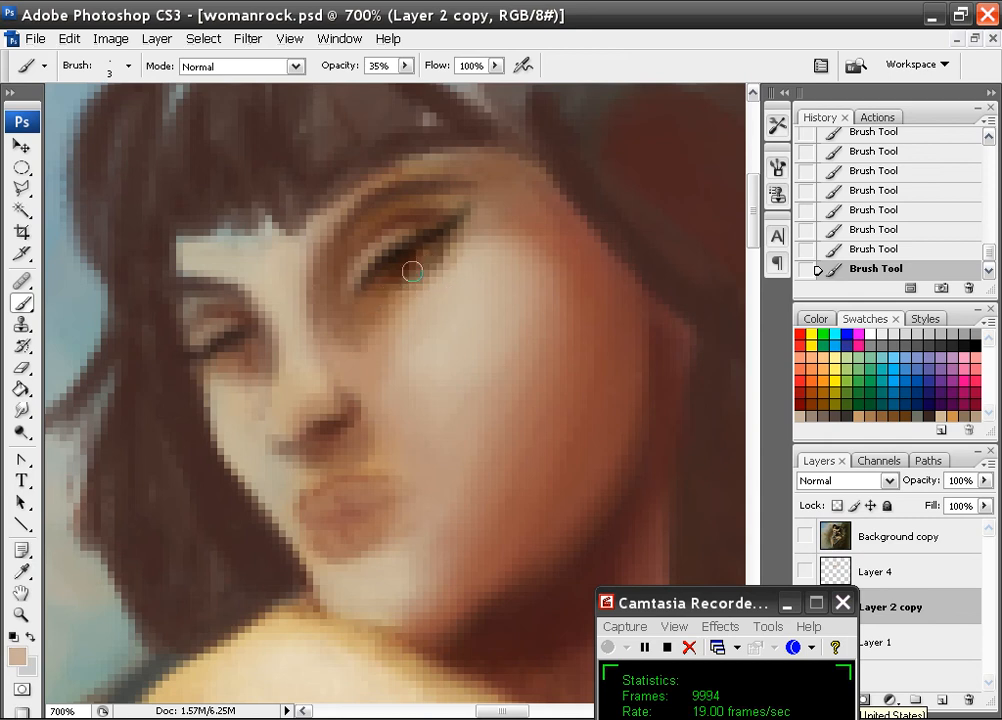
mouse_move(406, 276)
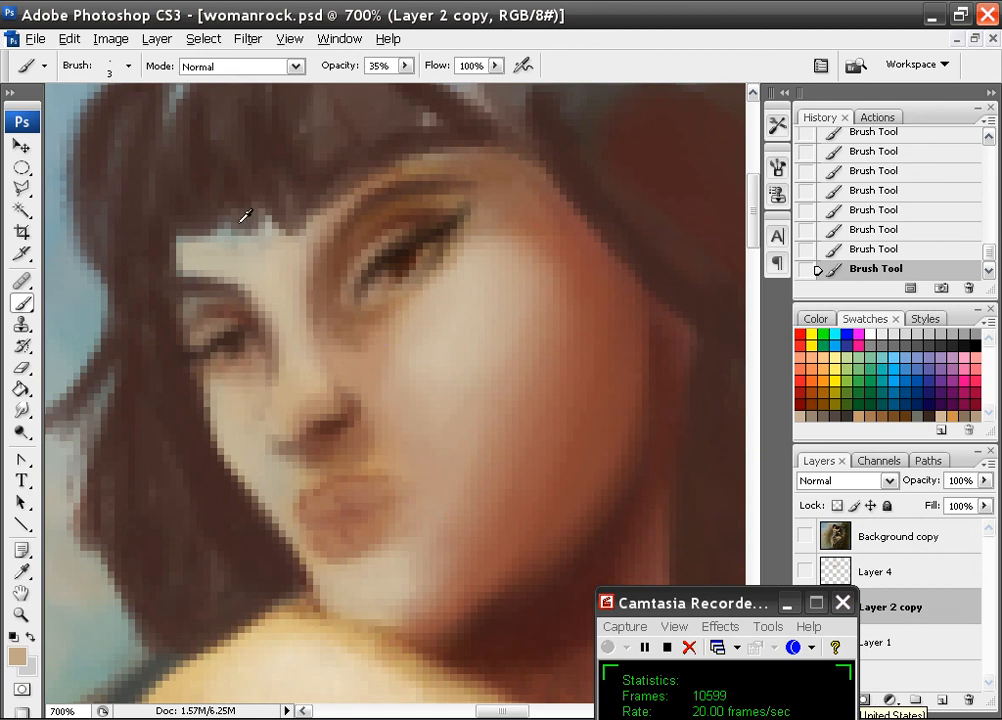
mouse_move(452, 236)
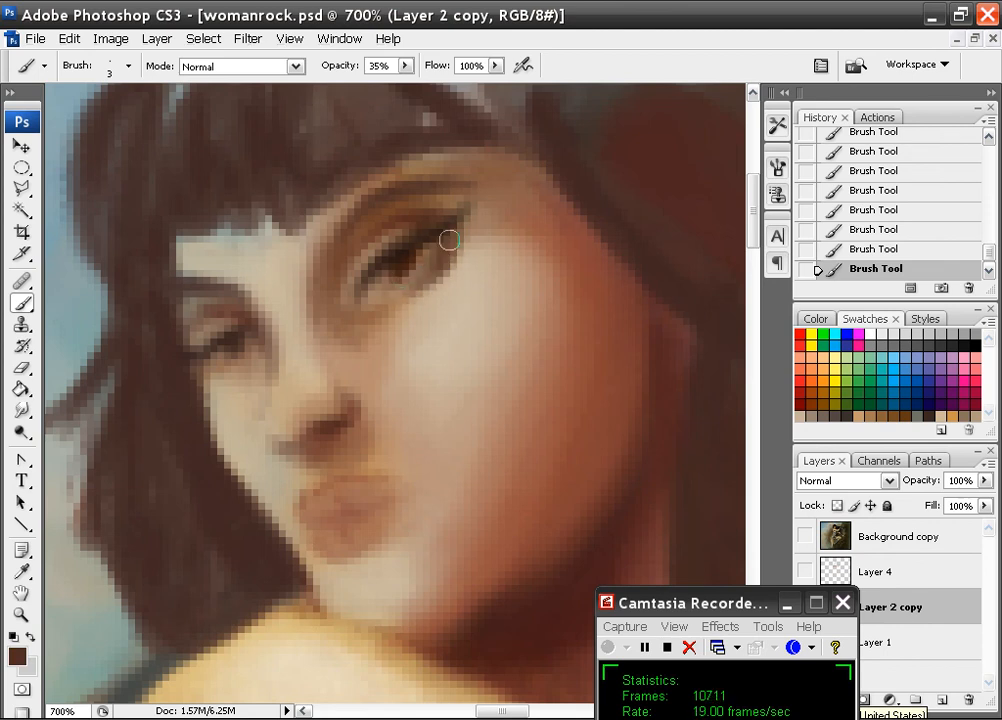
left_click(120, 66)
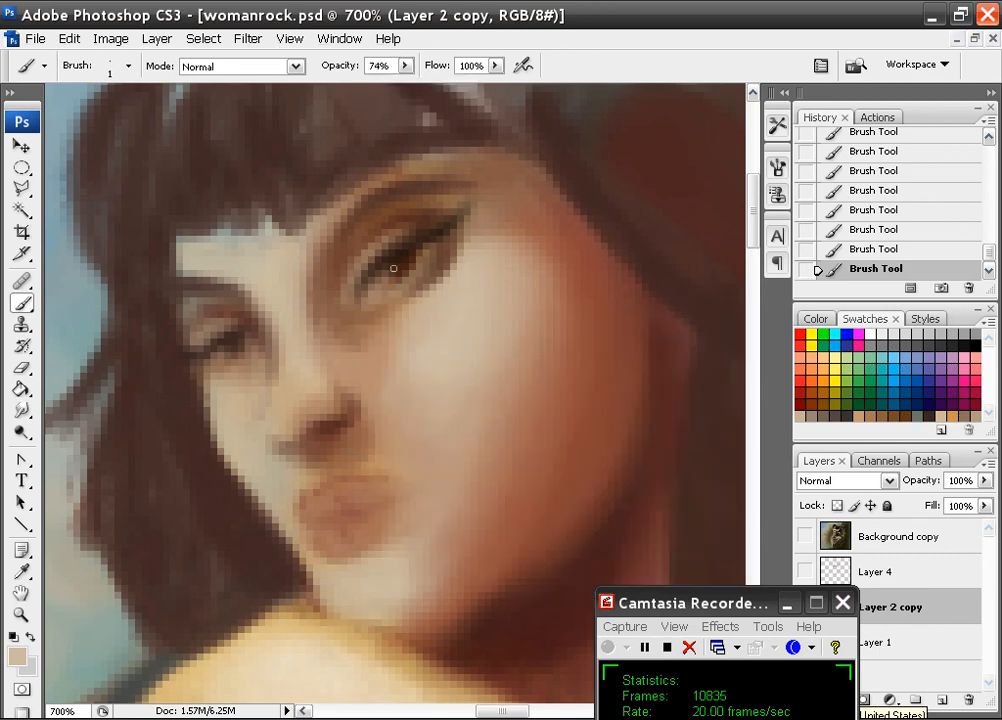
- Add fine catchlights to the right iris and sharpen the left eye and nose with a size-1, 74% brush
left_click(392, 268)
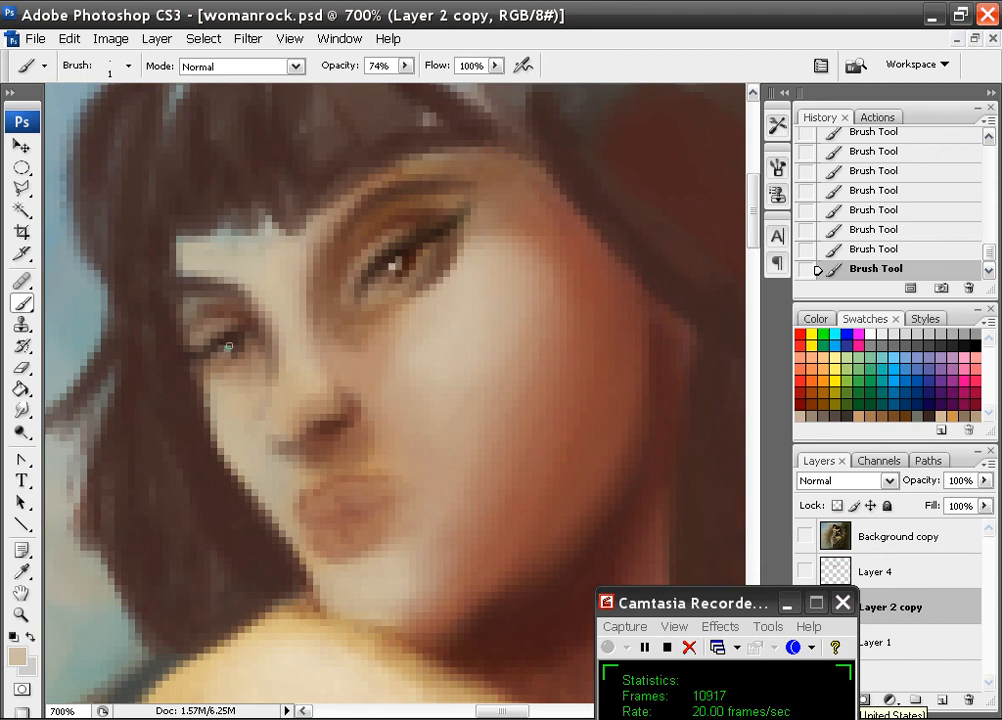
mouse_move(460, 272)
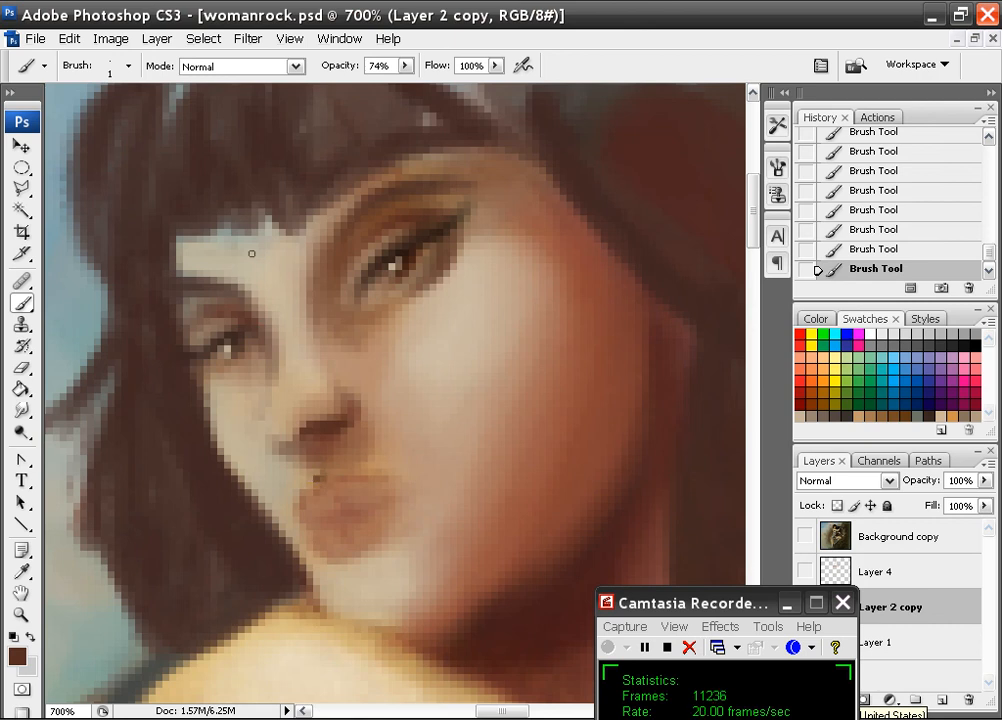
mouse_move(312, 472)
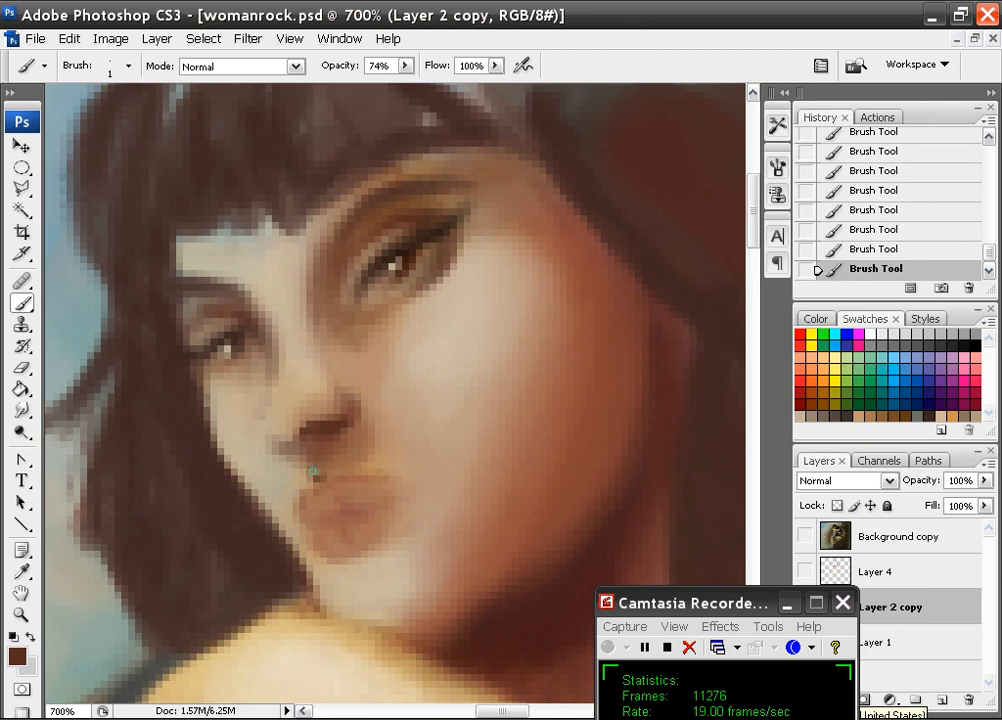